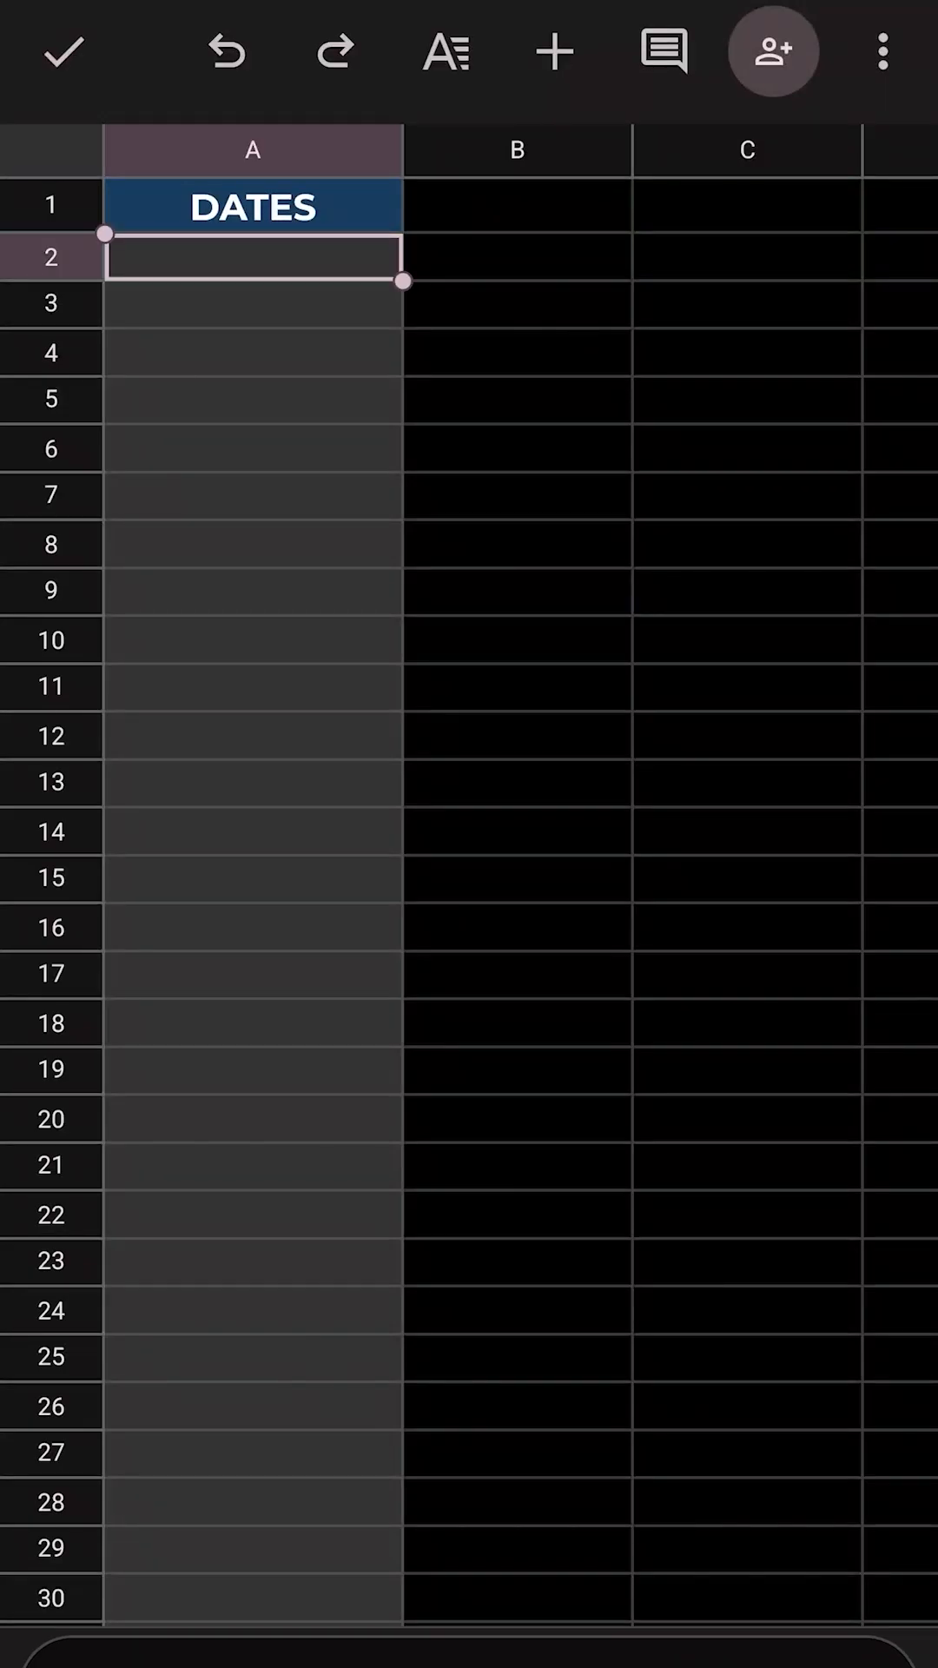
# Select the DATES cells in column A and bring up the spreadsheet options menu
pyautogui.scroll(-3)
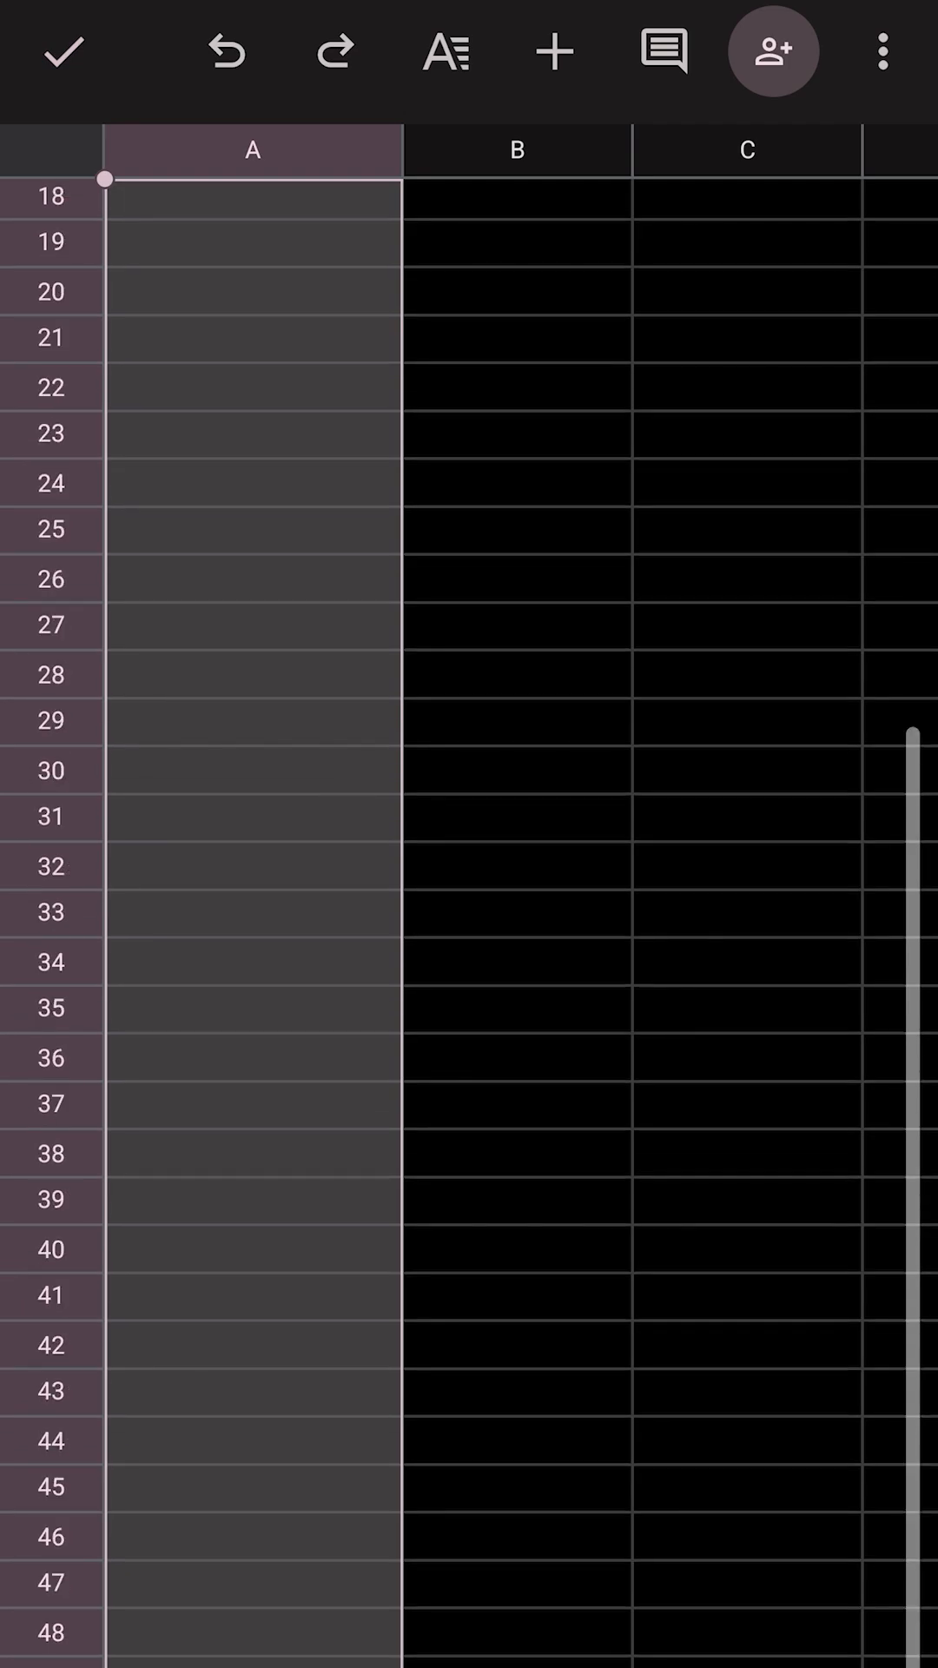
pyautogui.click(879, 48)
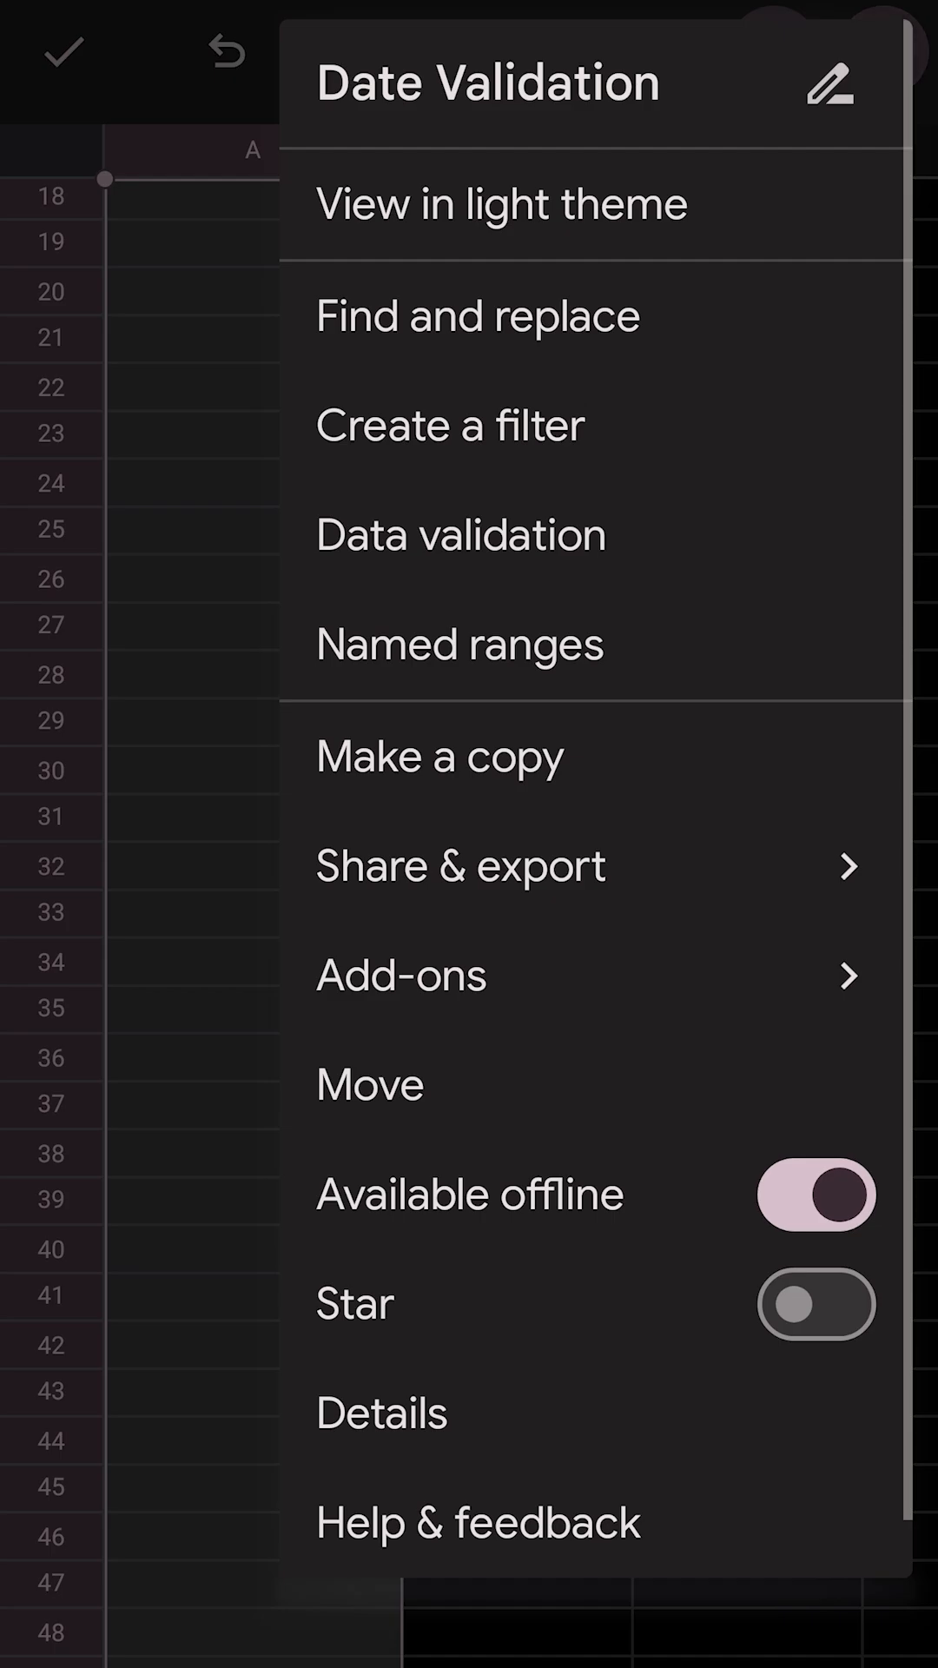
# Add a 'Date is valid' data validation rule covering A2:A50
pyautogui.click(460, 535)
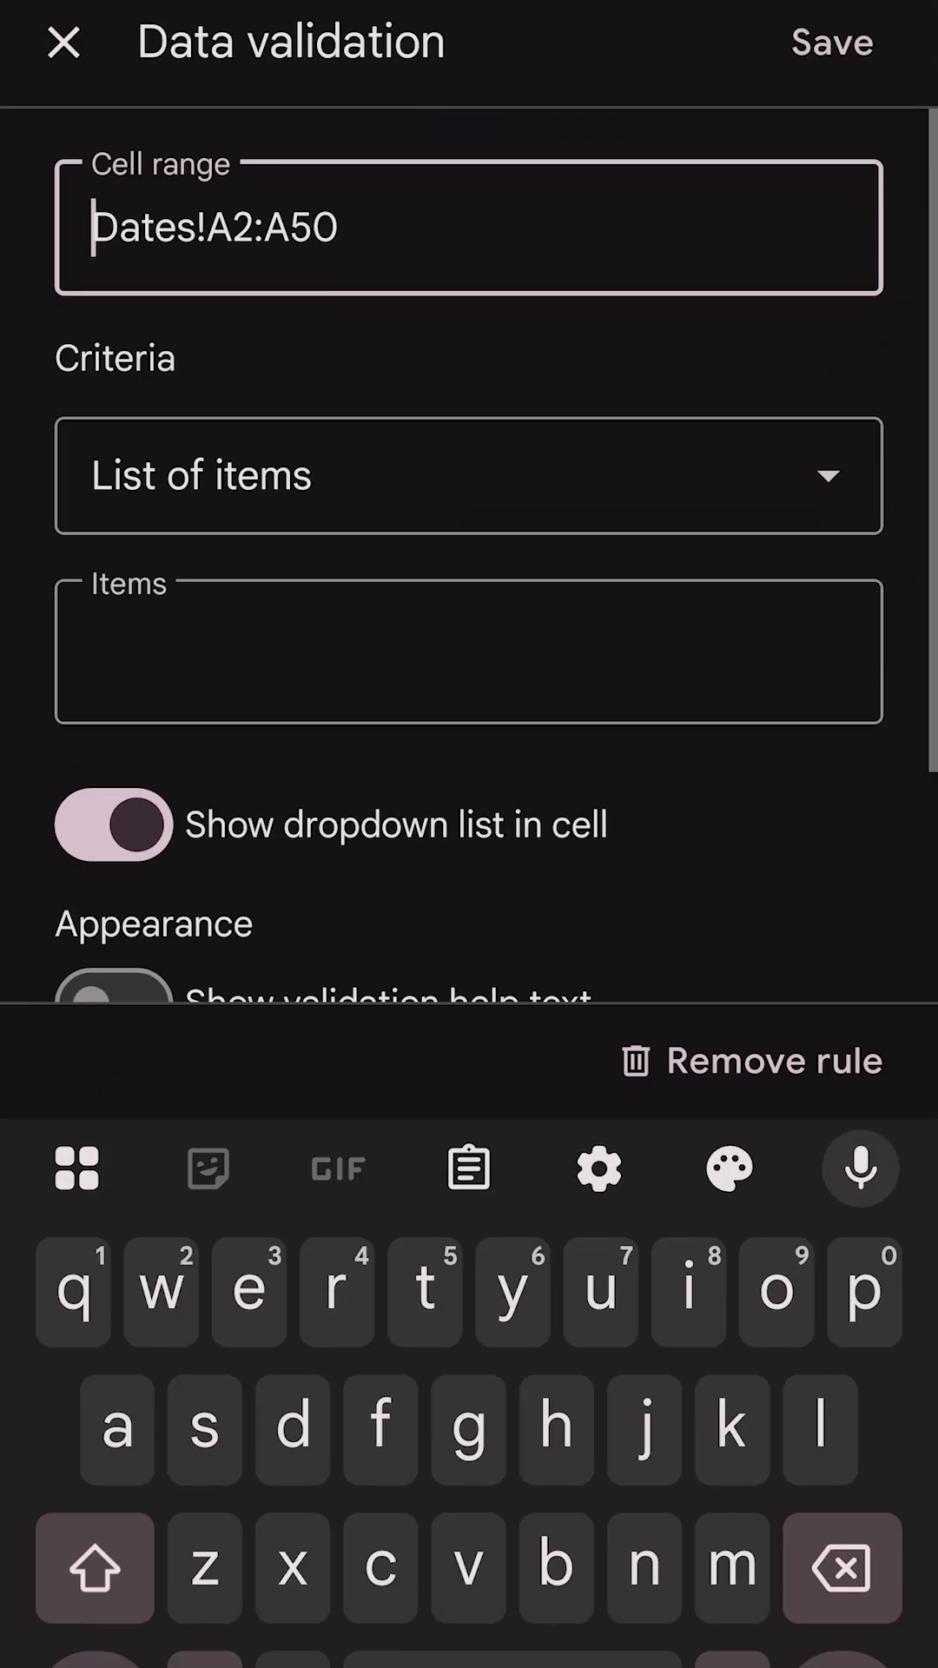
pyautogui.click(441, 479)
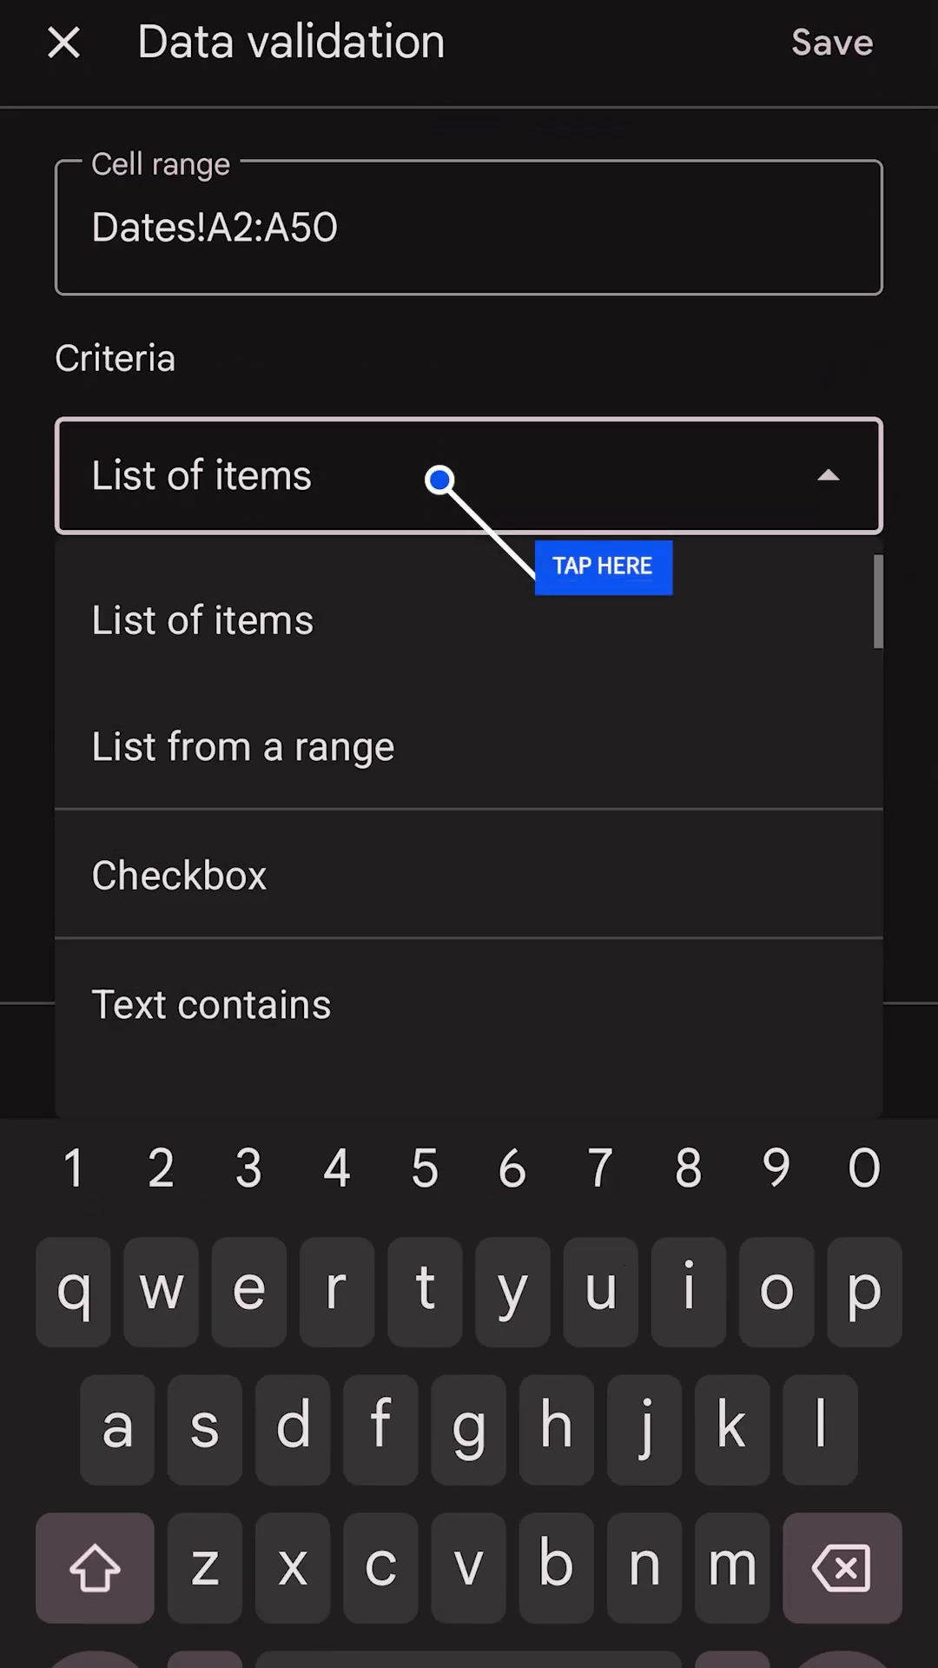
pyautogui.scroll(-3)
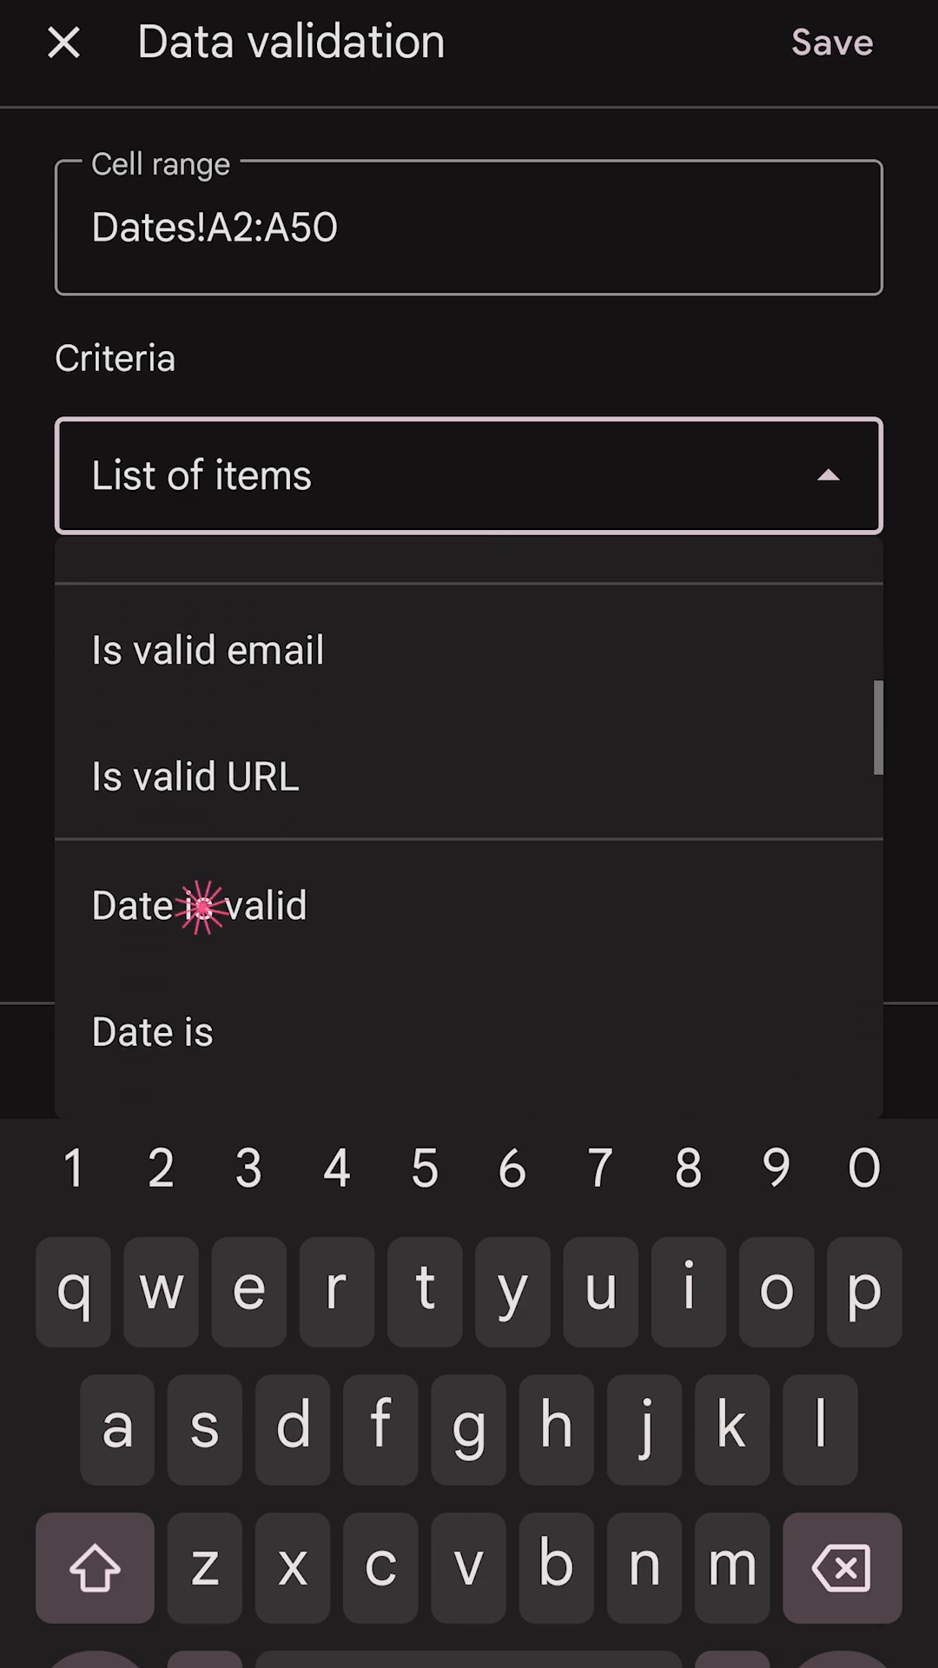
pyautogui.click(201, 905)
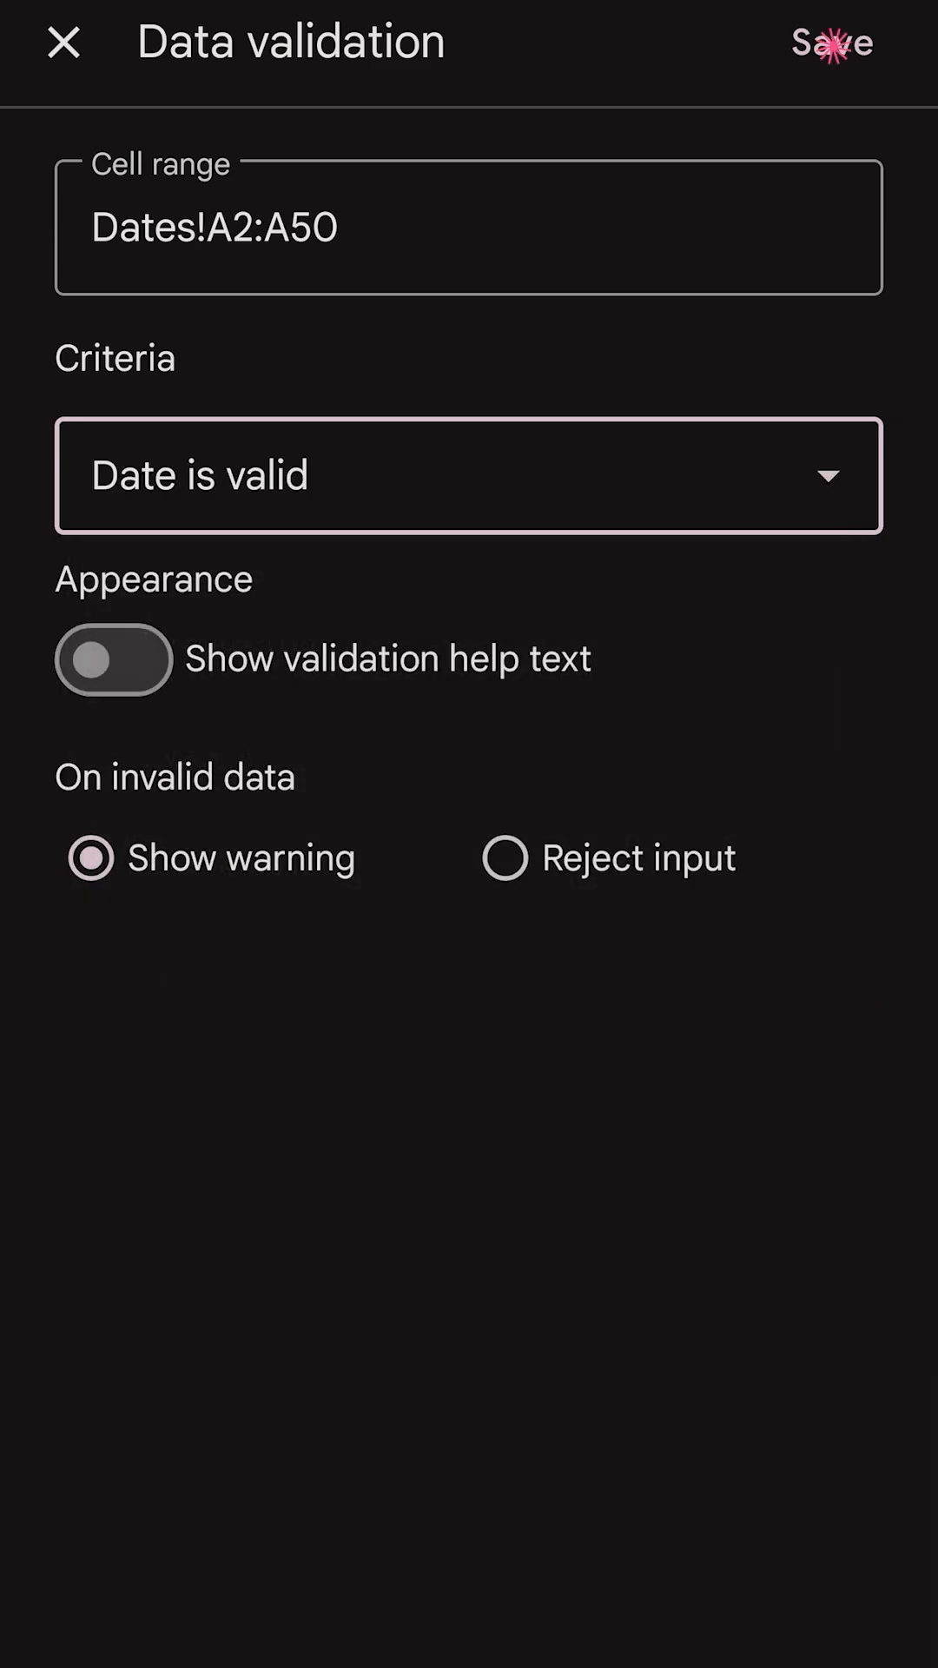
pyautogui.click(829, 47)
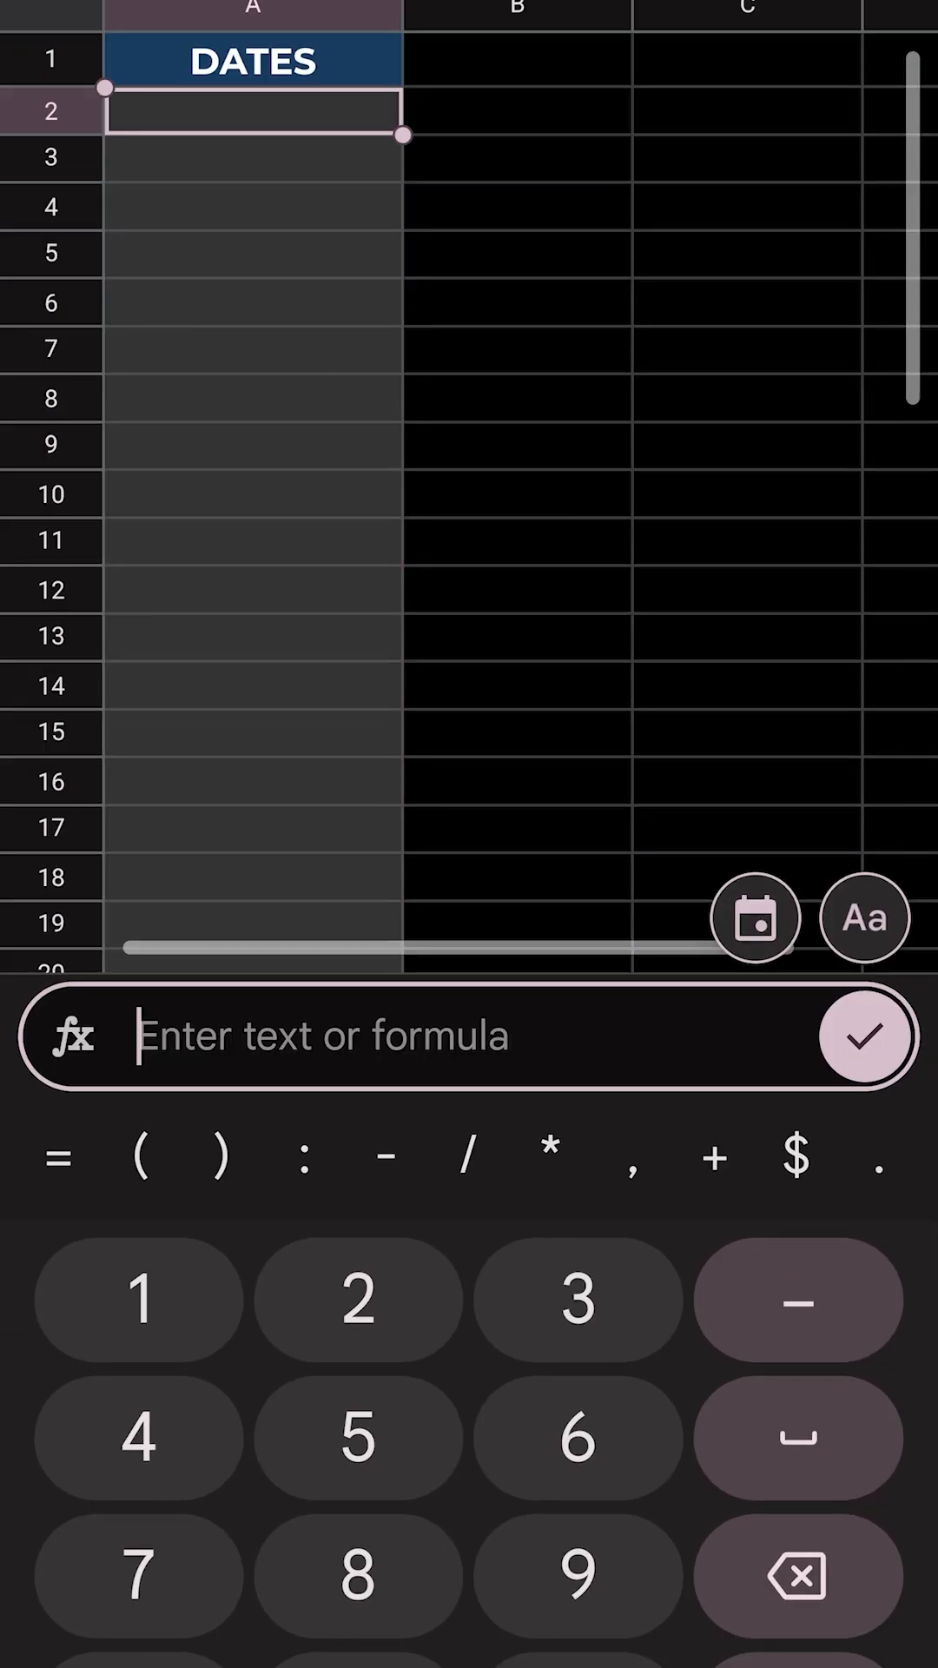
# Enter 6/5/2025 into cell A2 using the calendar date picker
pyautogui.click(754, 918)
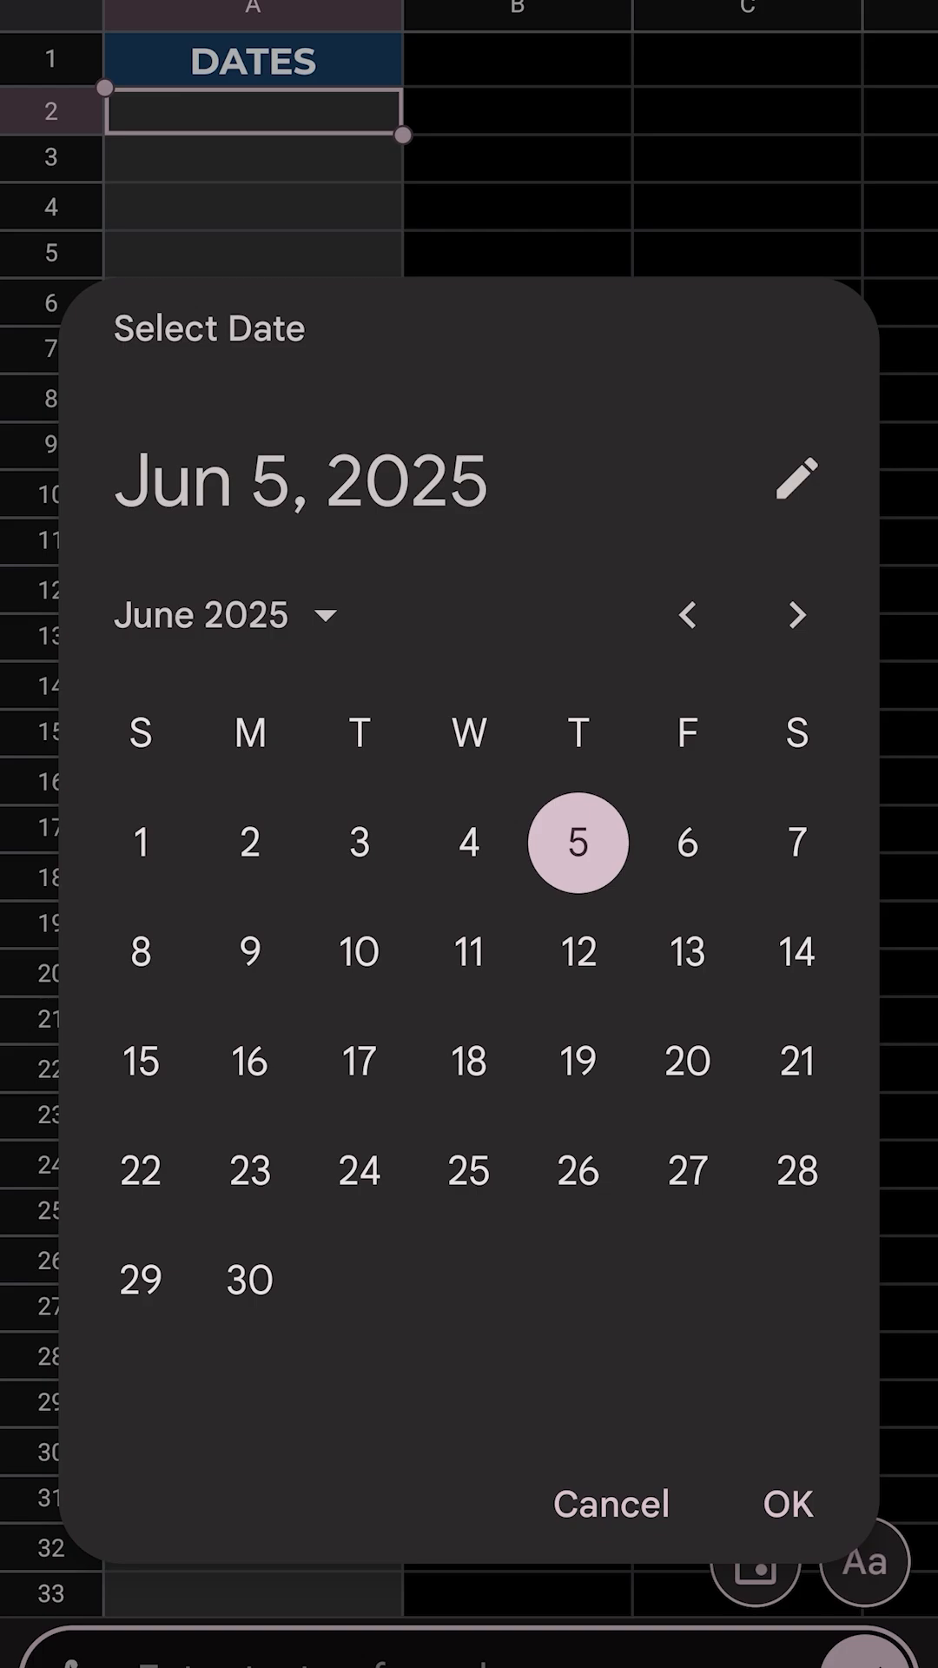
pyautogui.click(145, 843)
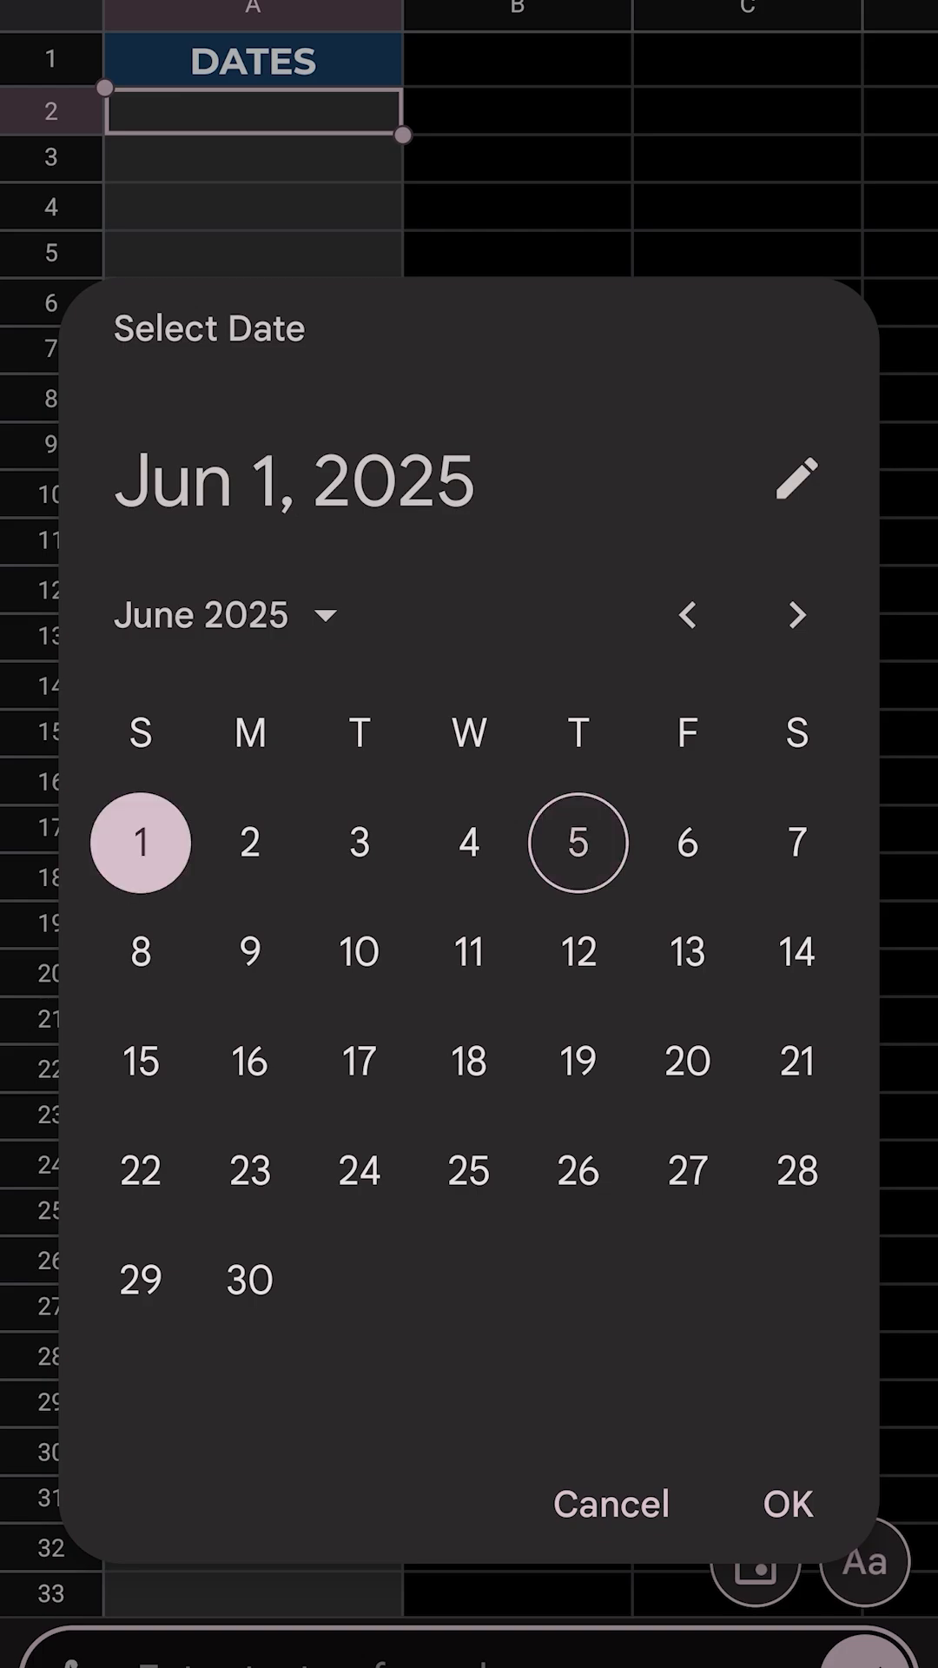
pyautogui.click(362, 842)
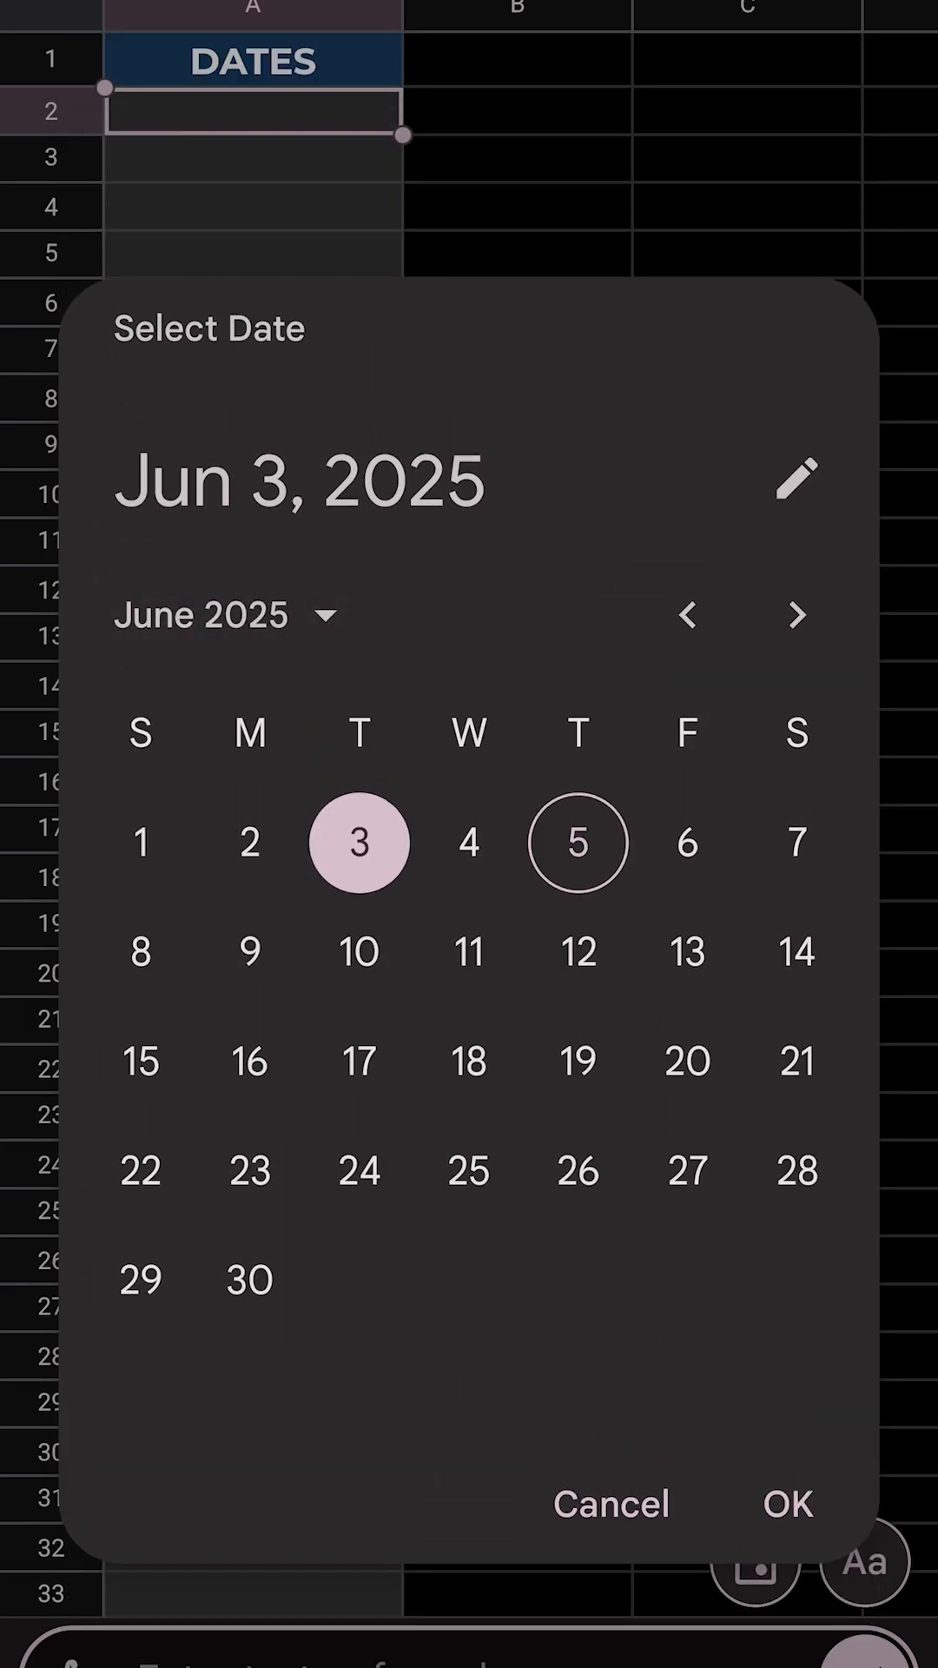
pyautogui.click(790, 1505)
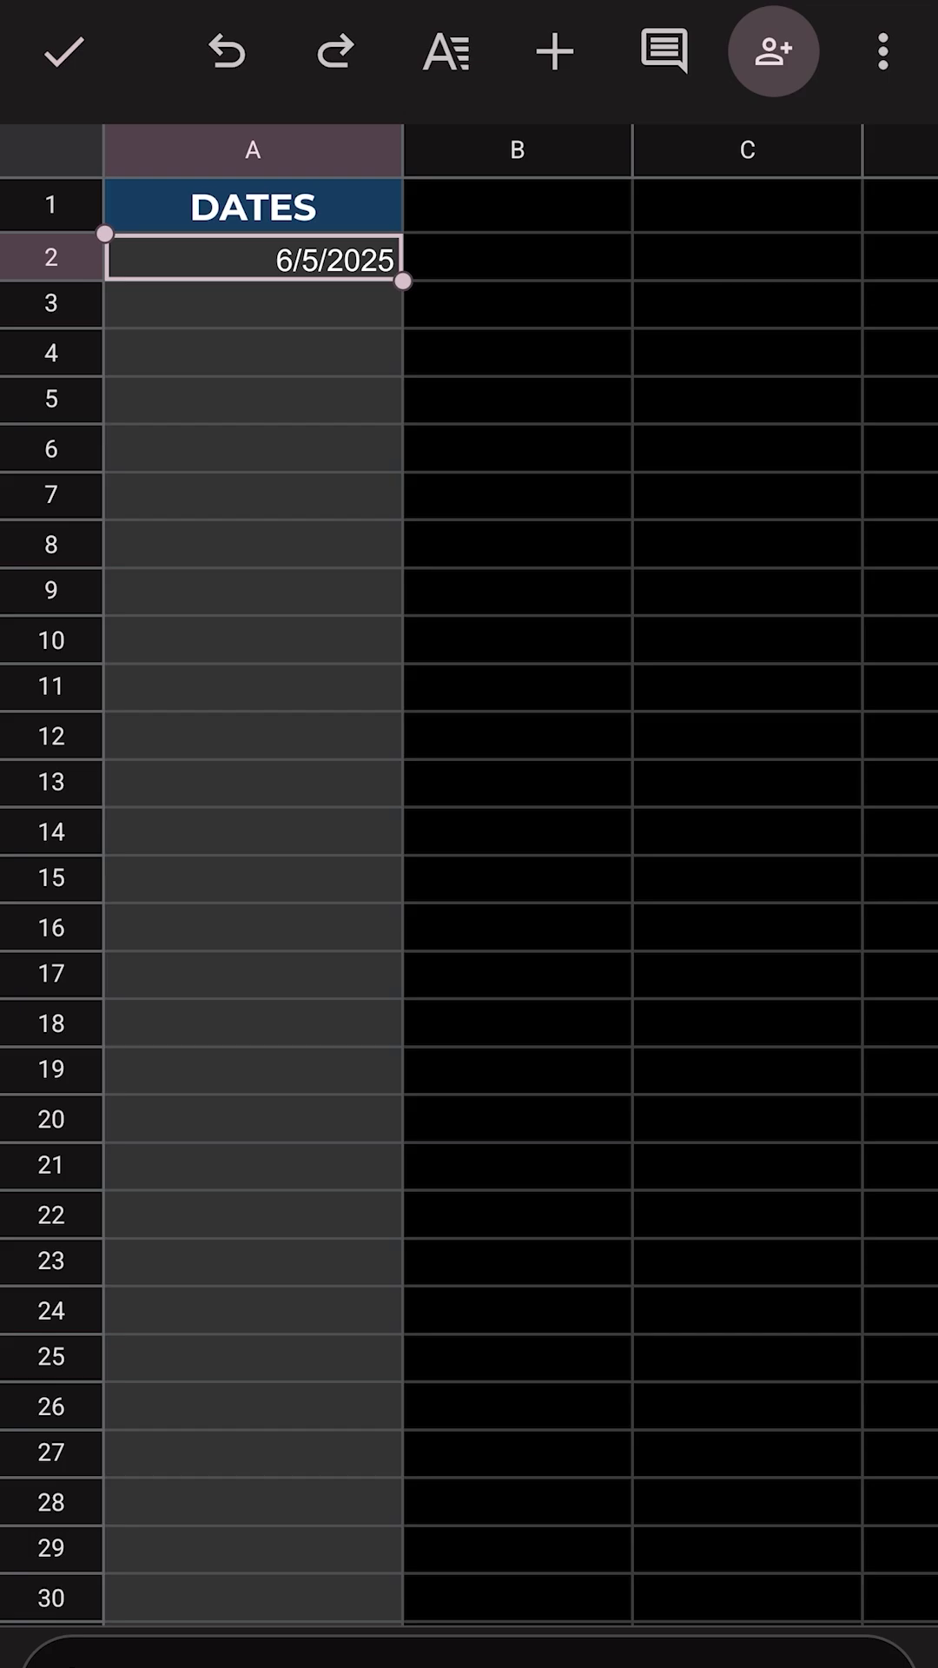
pyautogui.scroll(-3)
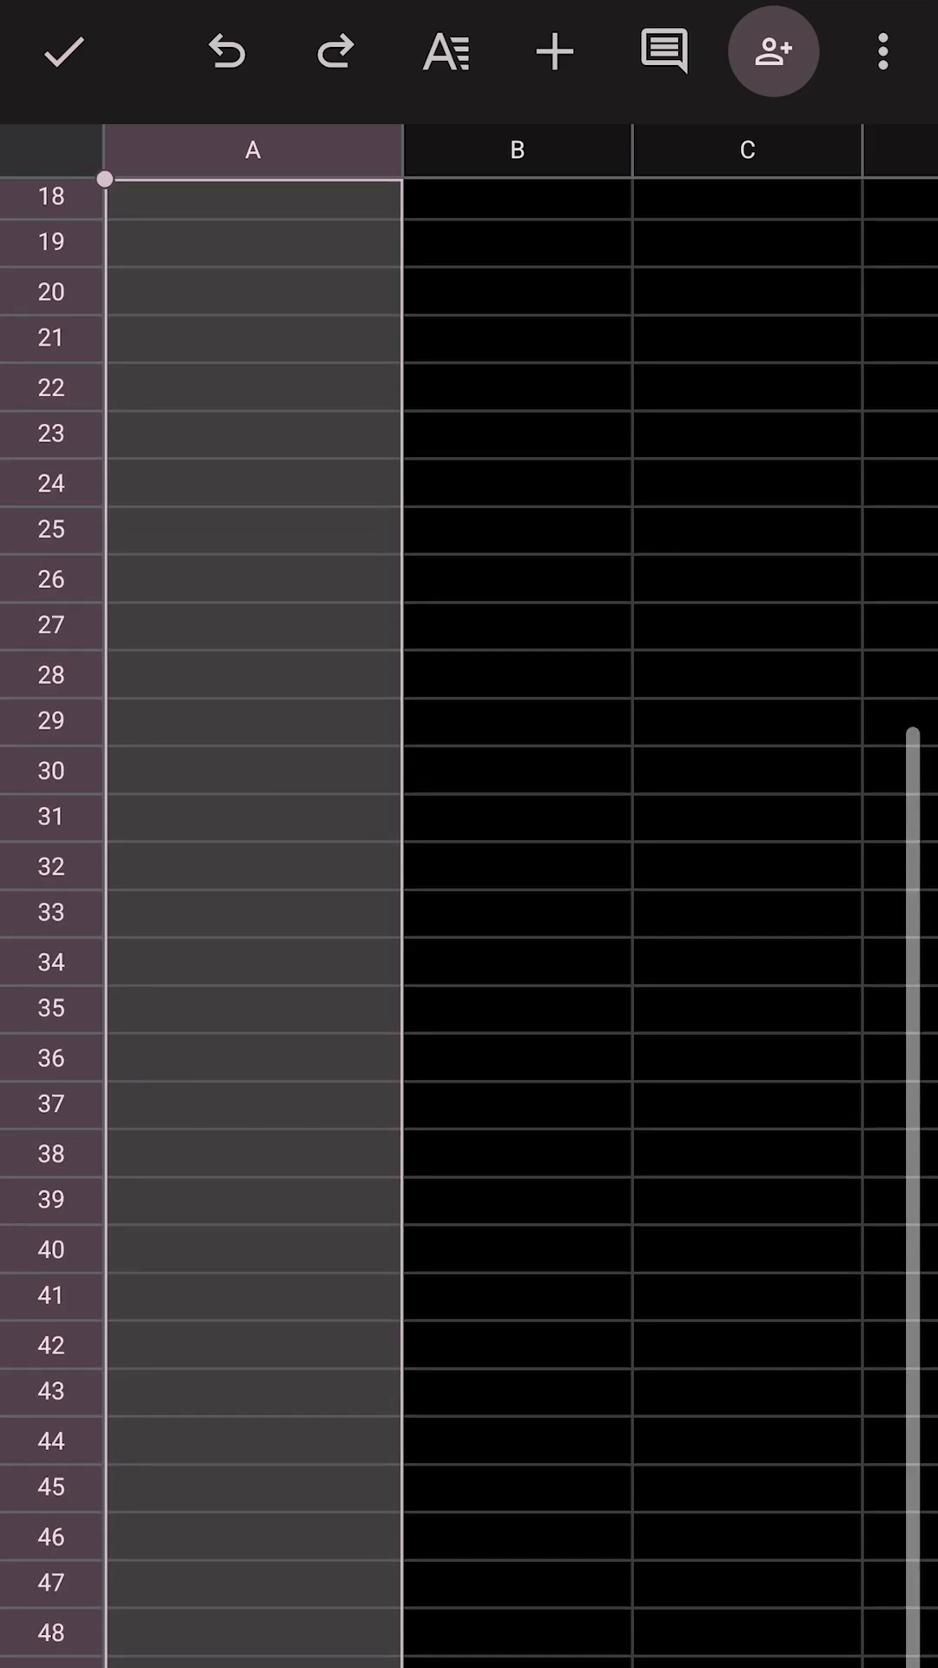
pyautogui.click(881, 47)
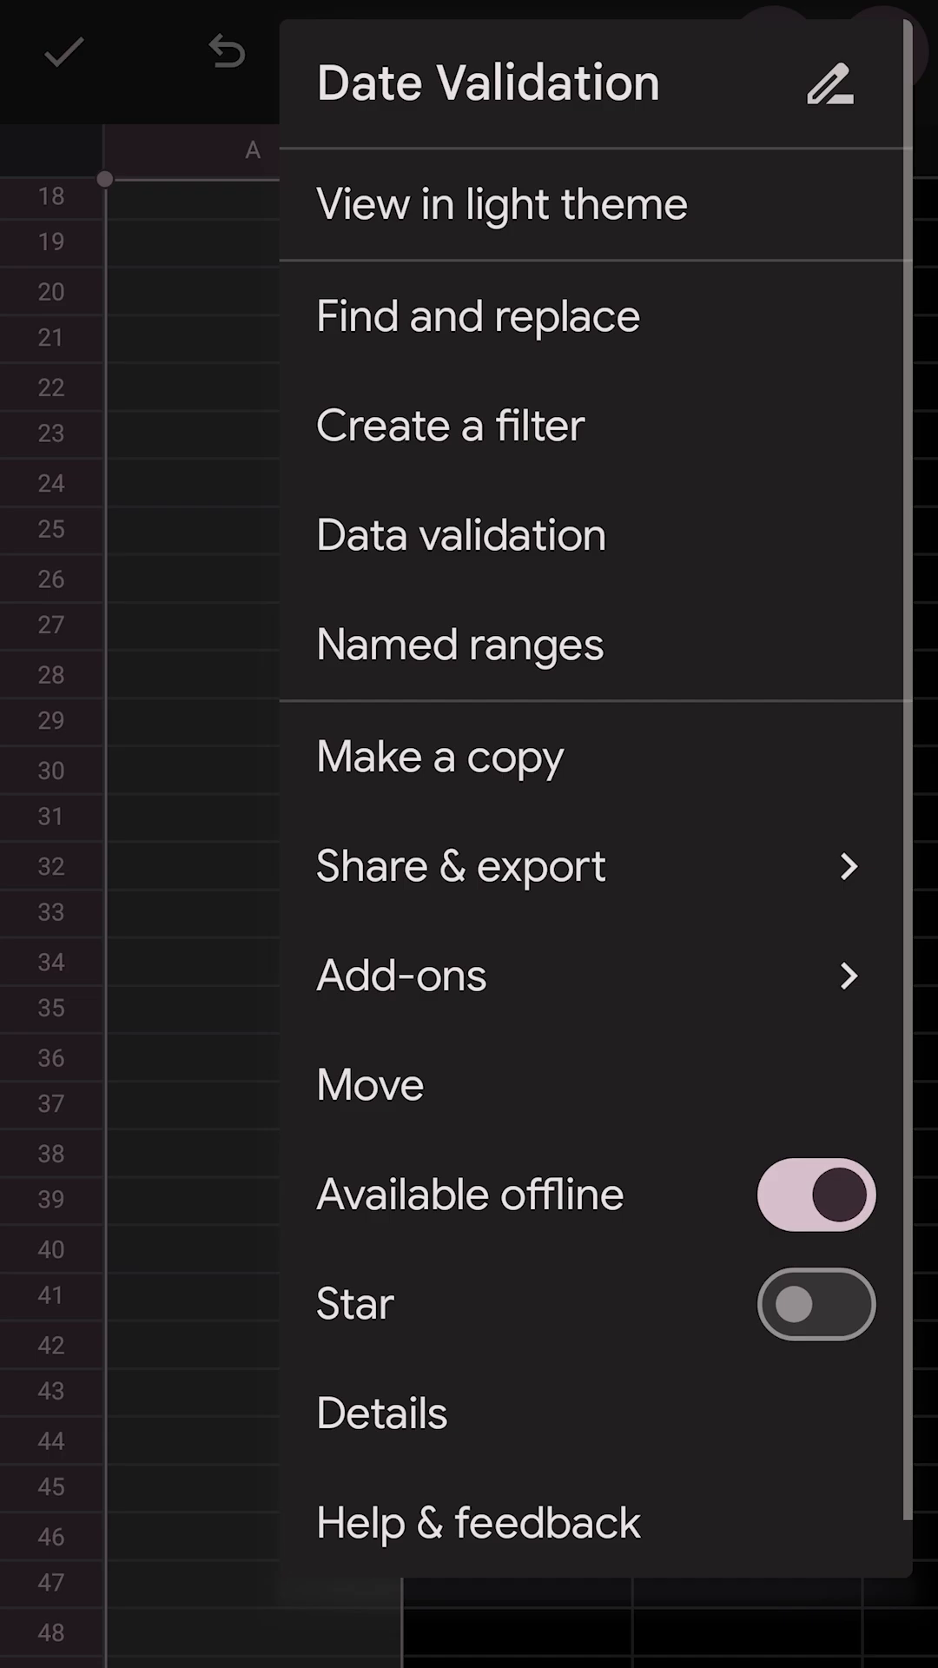
pyautogui.click(461, 535)
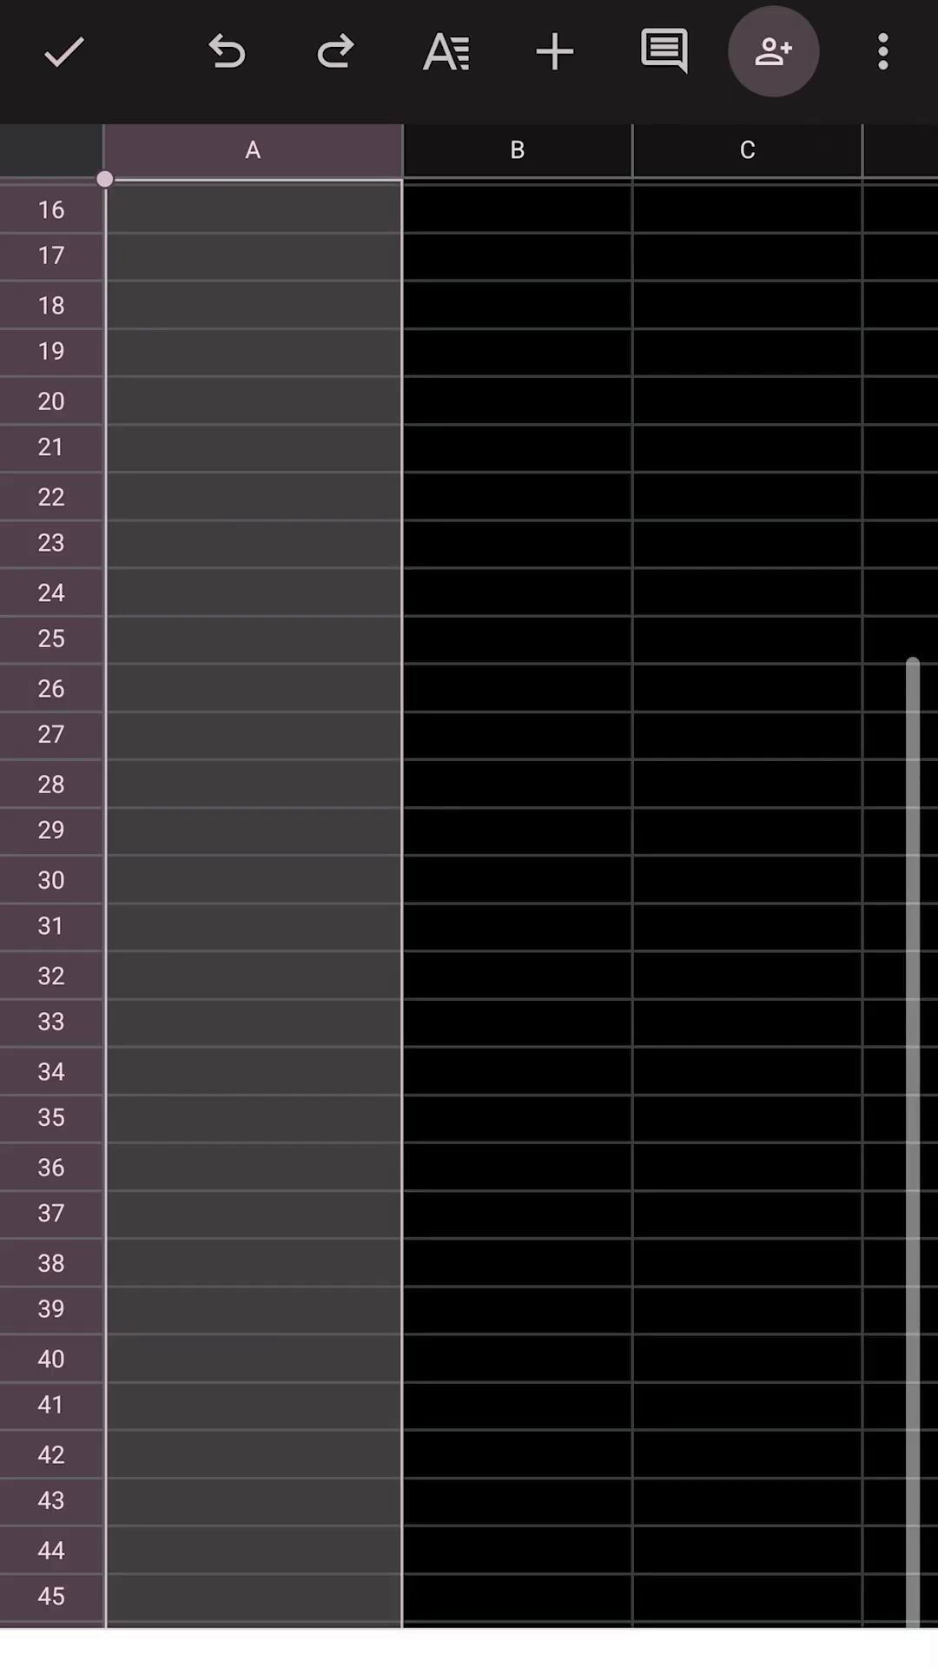
pyautogui.scroll(3)
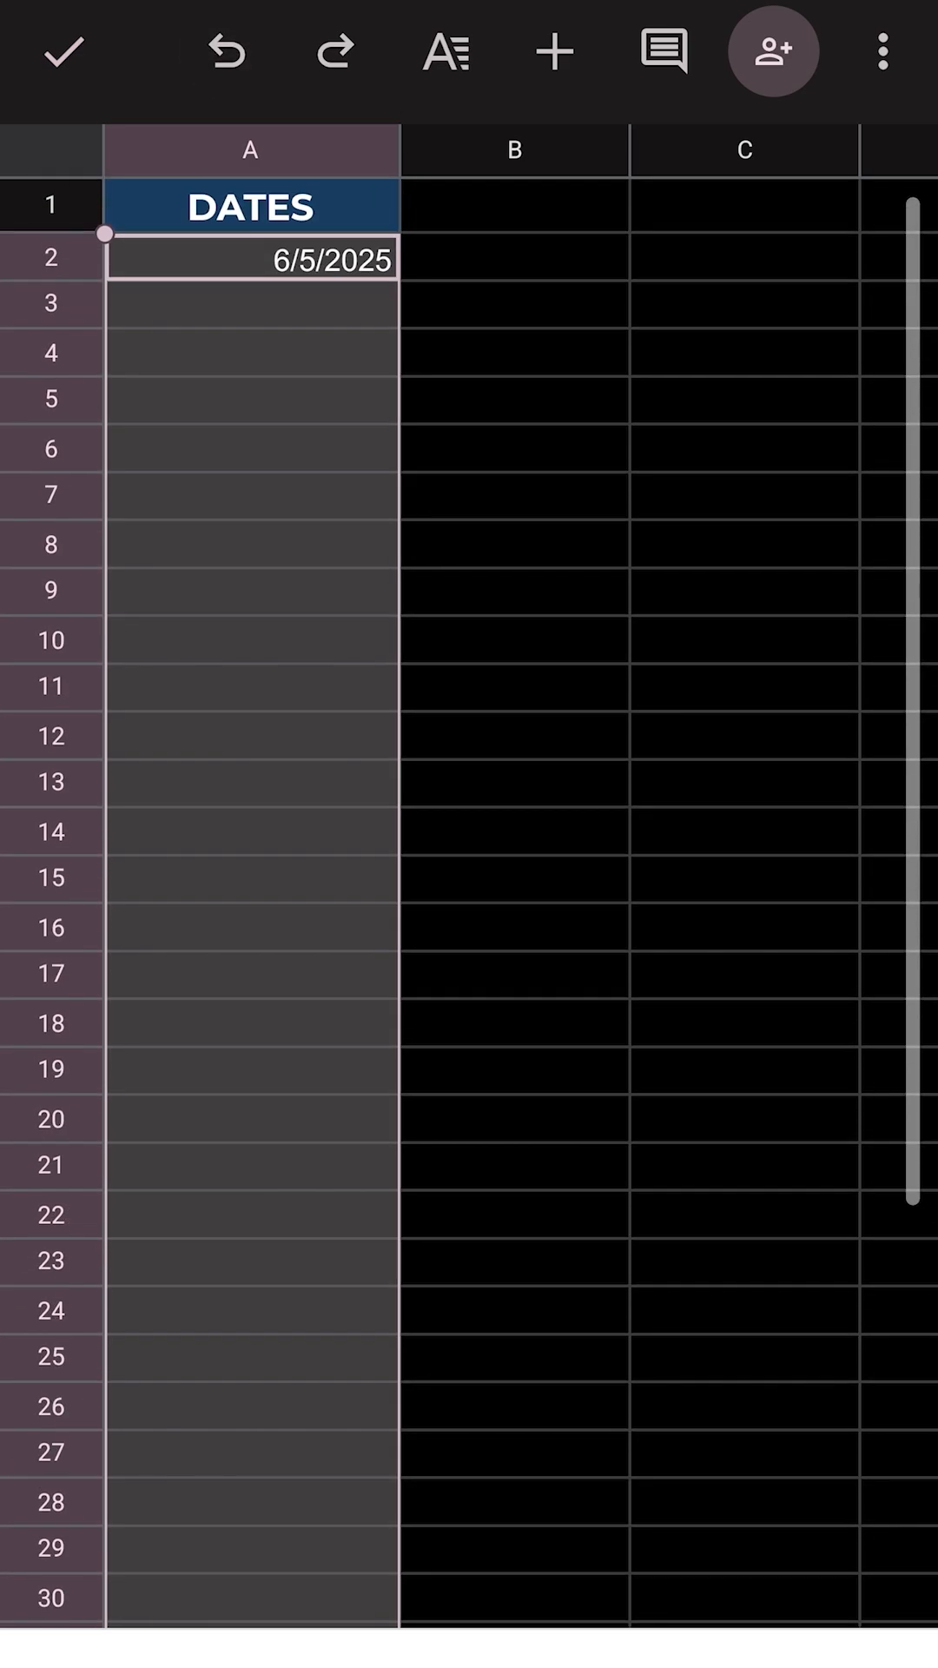
pyautogui.click(252, 259)
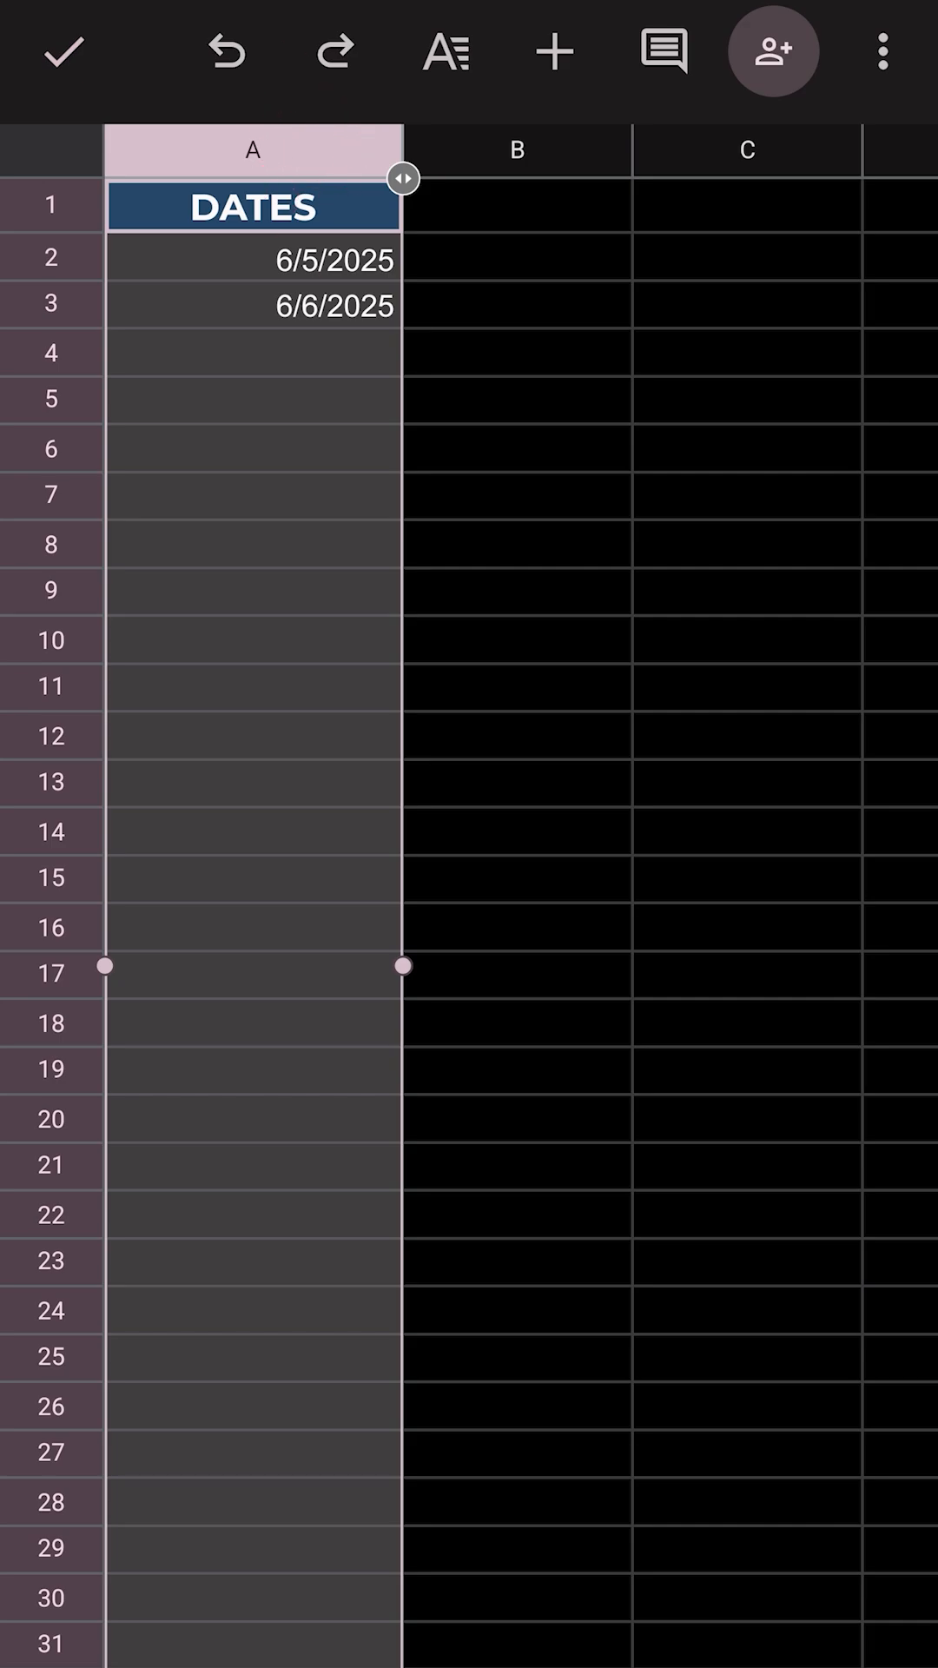
# Show the formatting settings for the selected DATES column
pyautogui.click(446, 52)
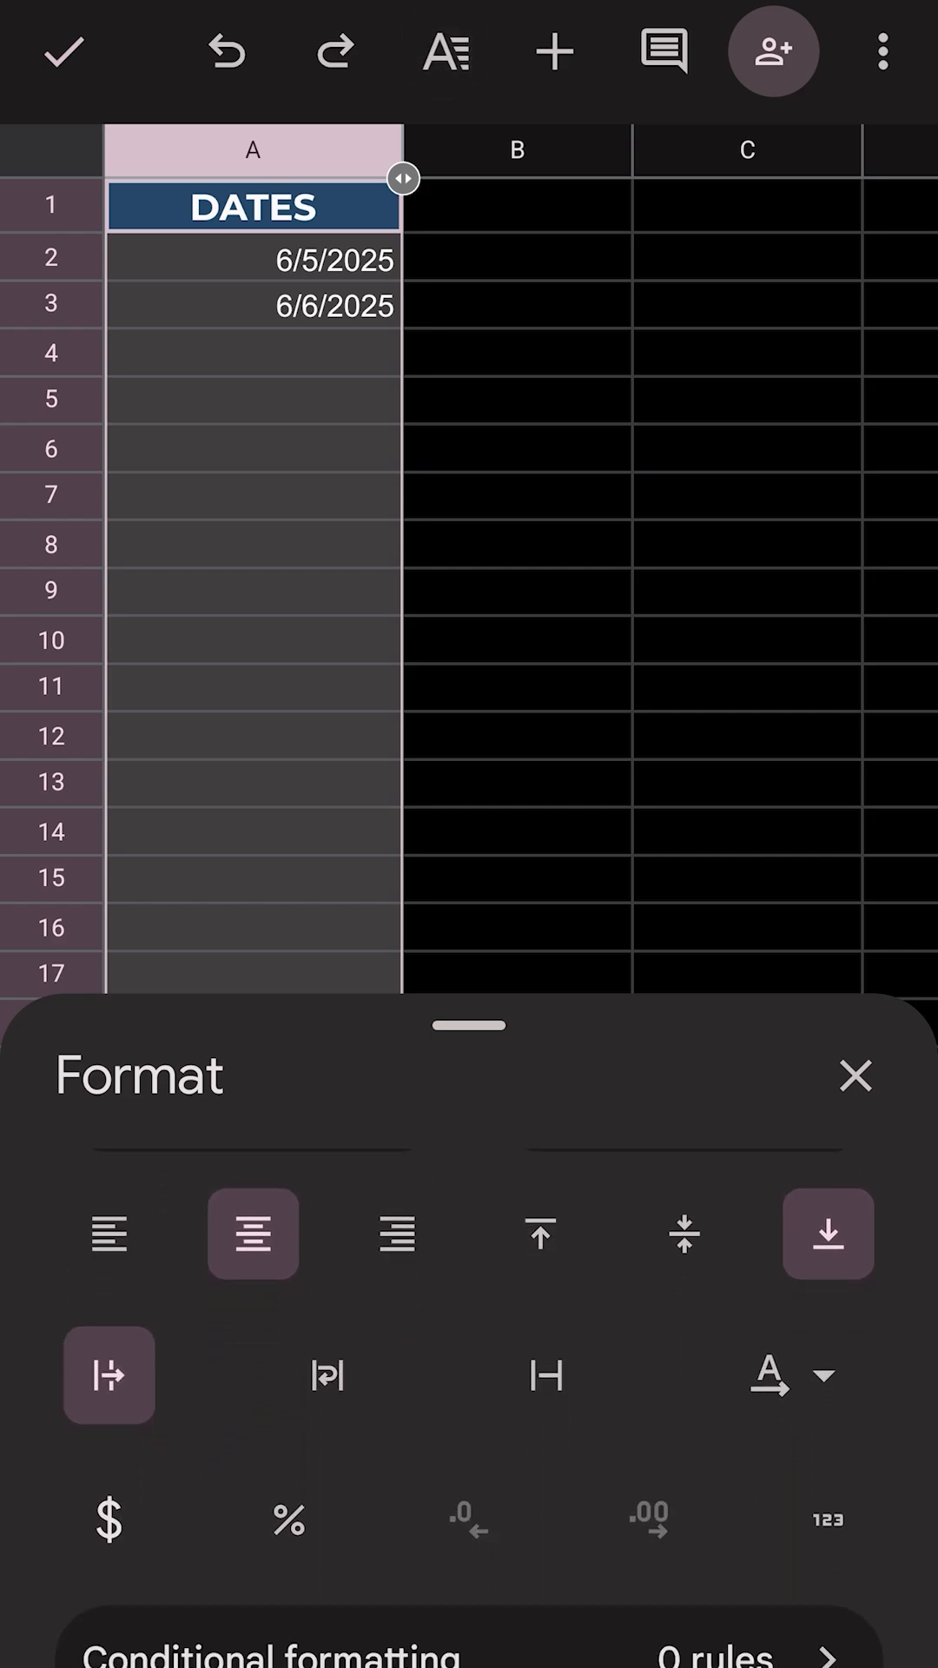
# Format column A with the 'September 26, 2008' spelled-out date format
pyautogui.scroll(-3)
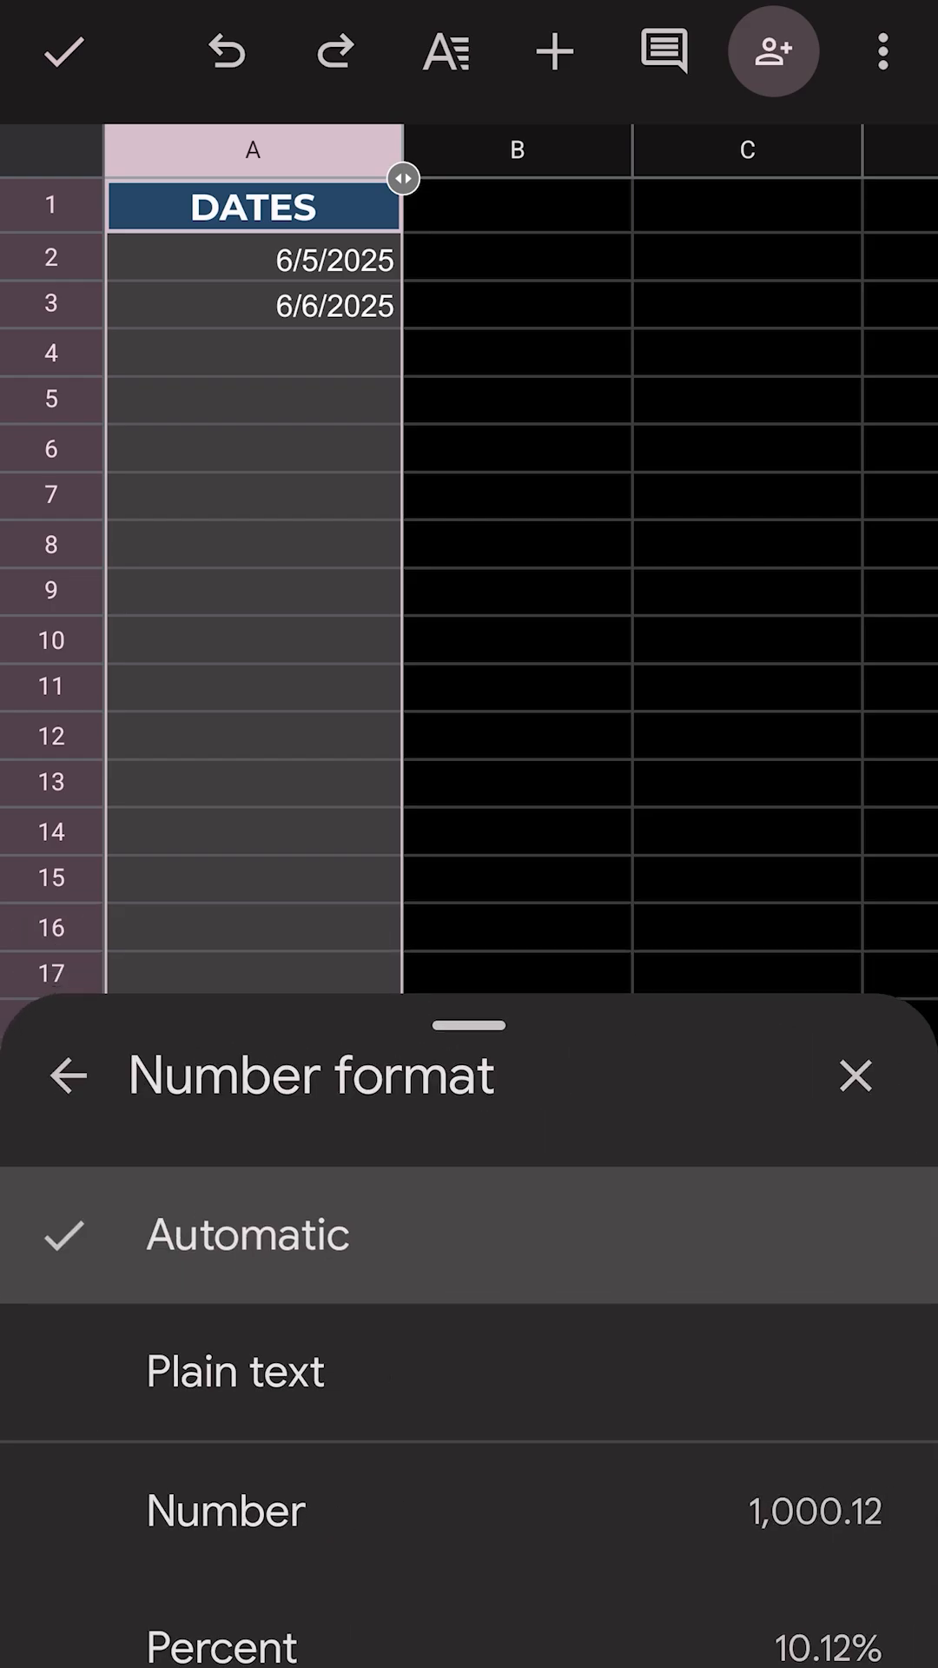
pyautogui.scroll(-3)
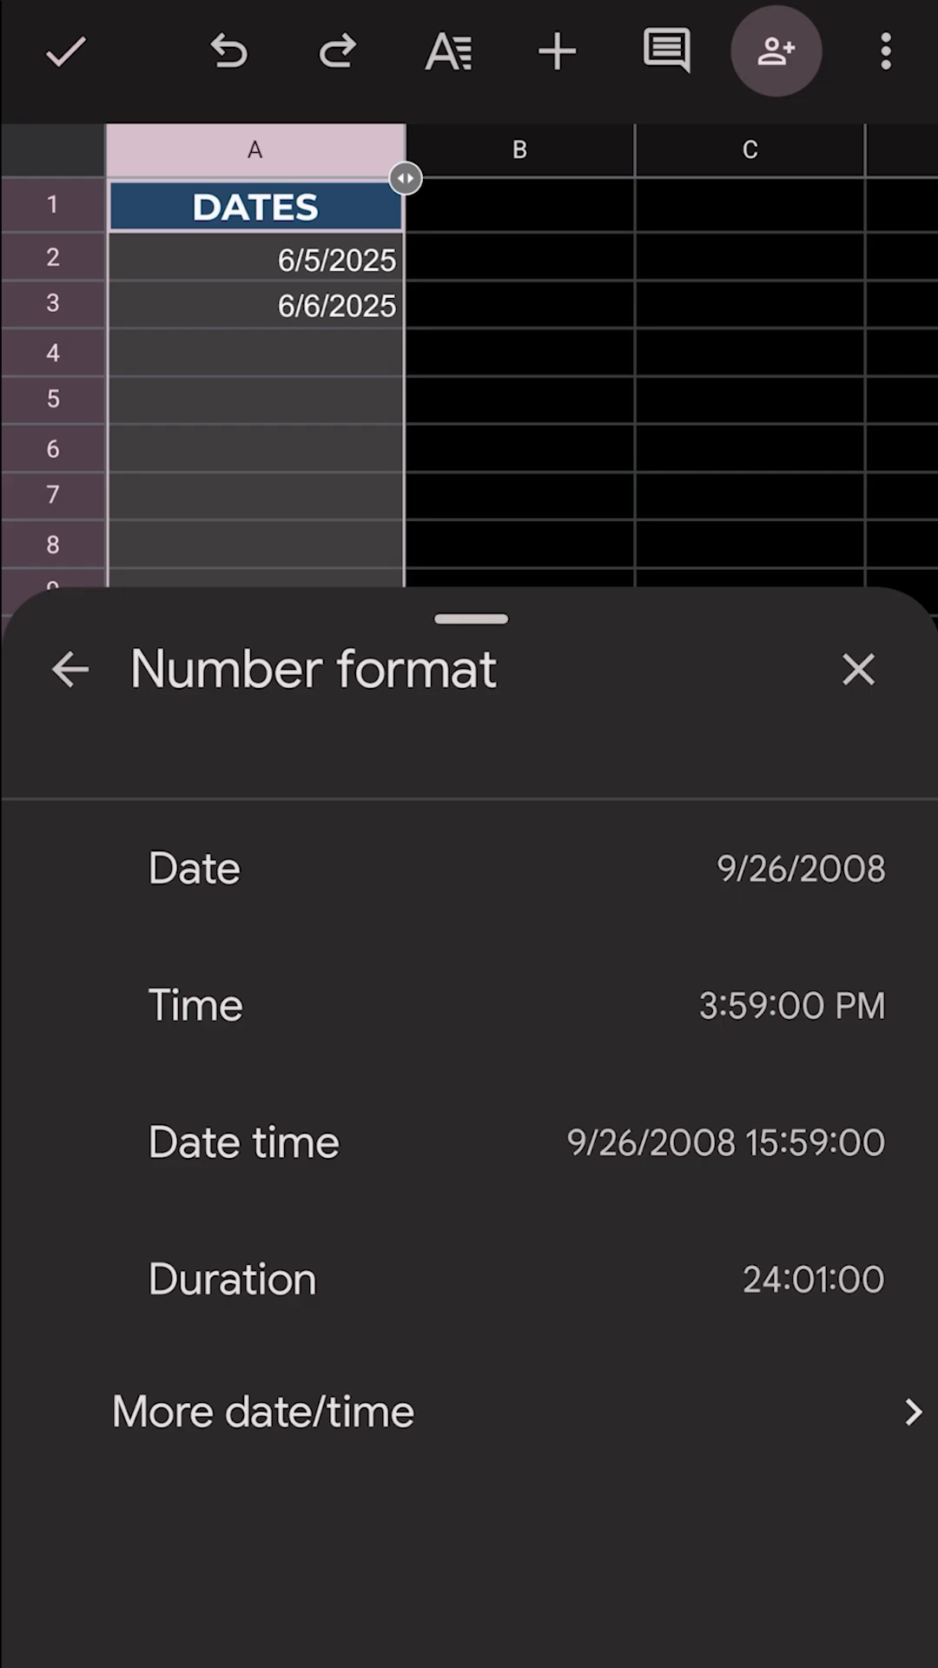
pyautogui.click(261, 1412)
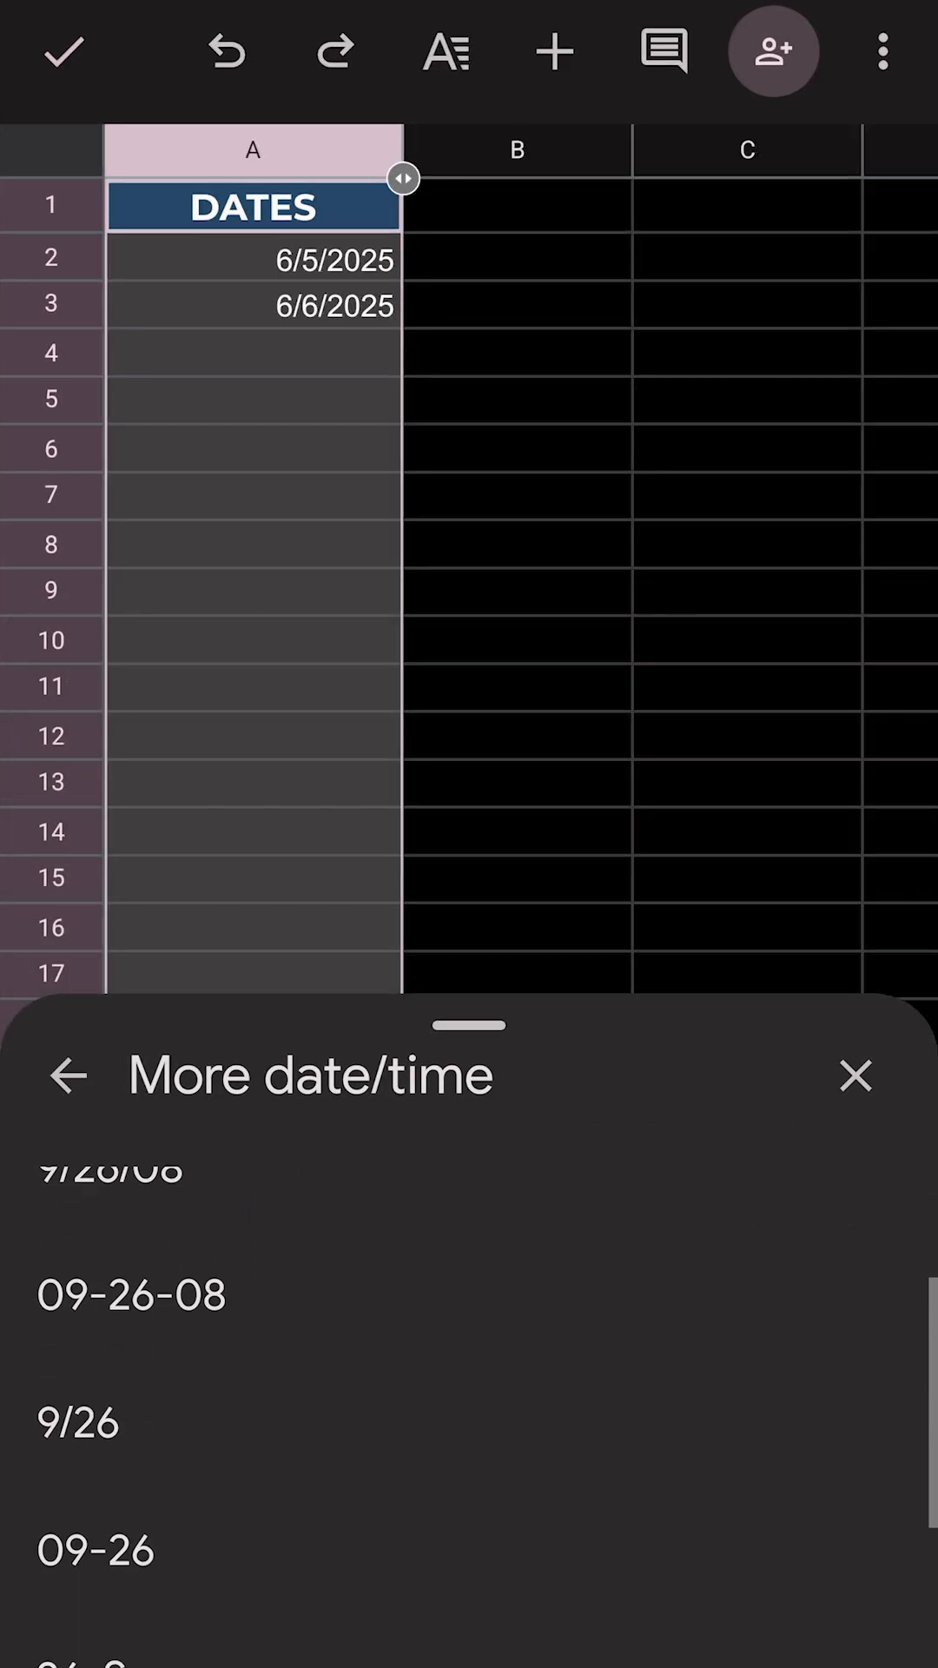
pyautogui.scroll(-3)
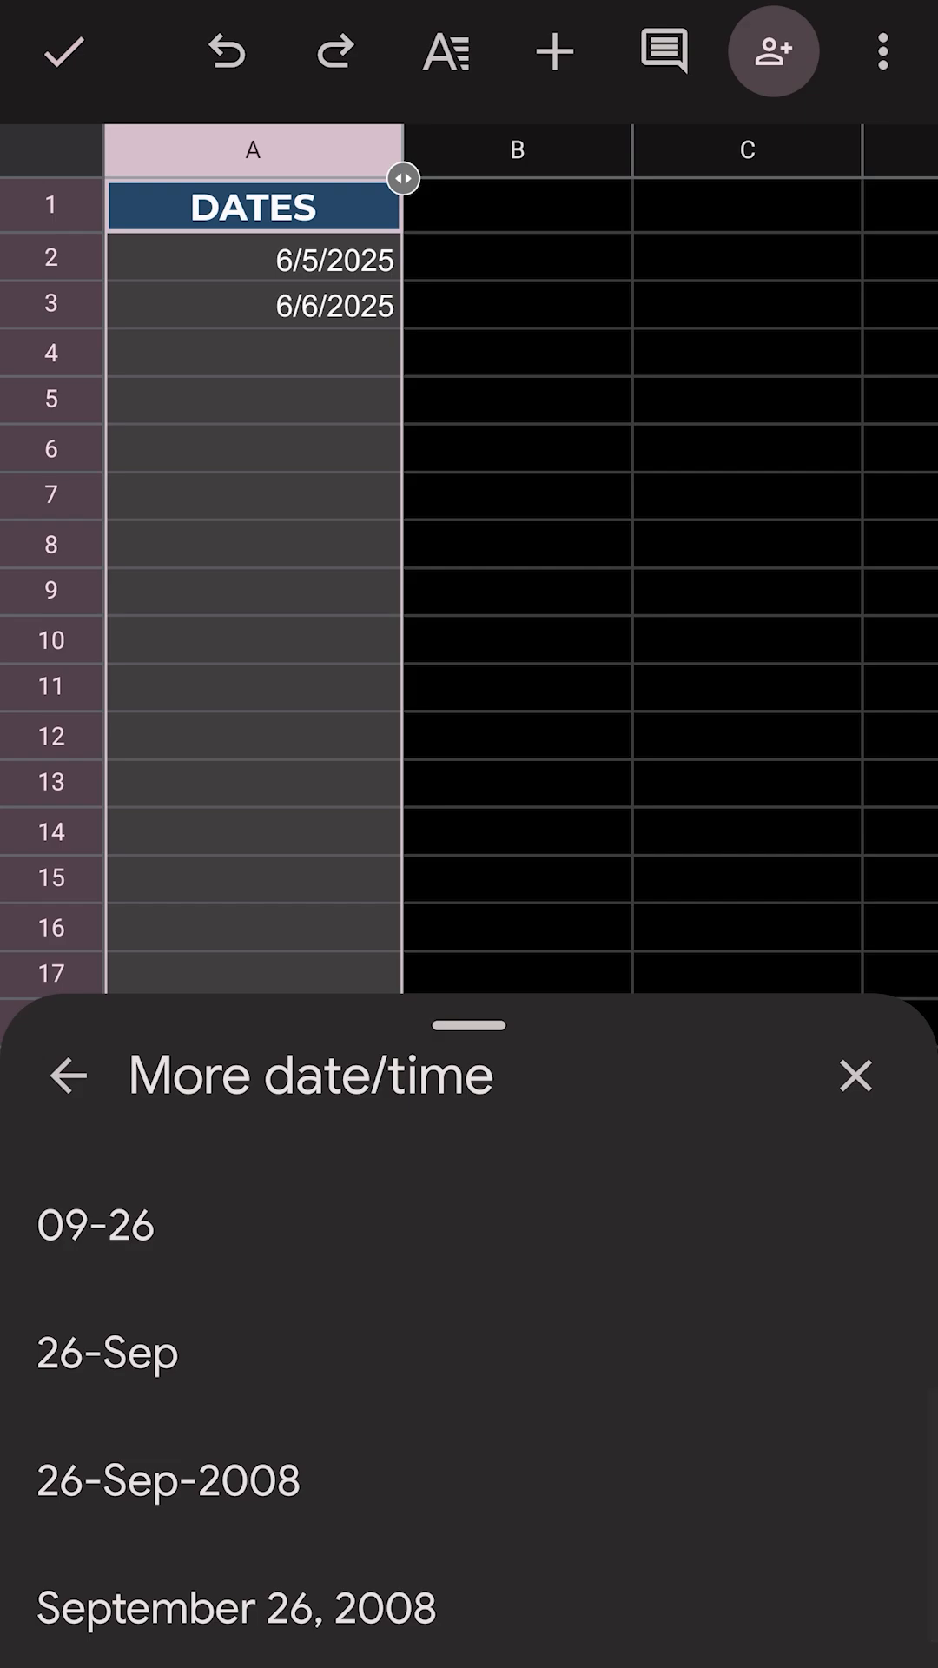
pyautogui.click(242, 1608)
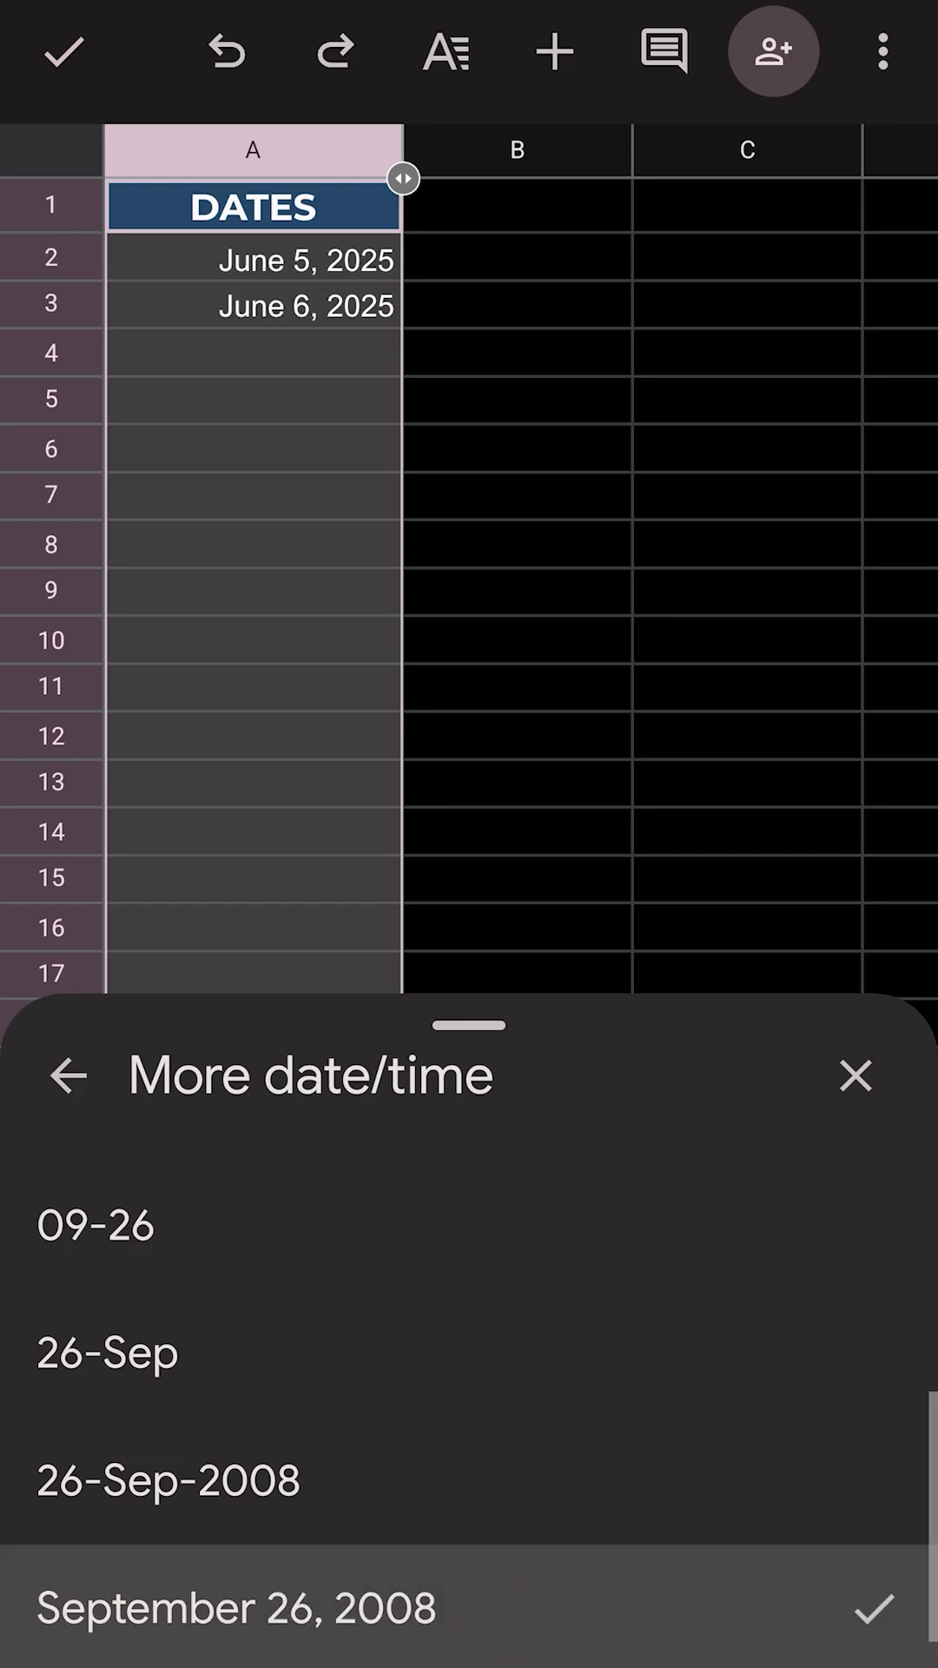